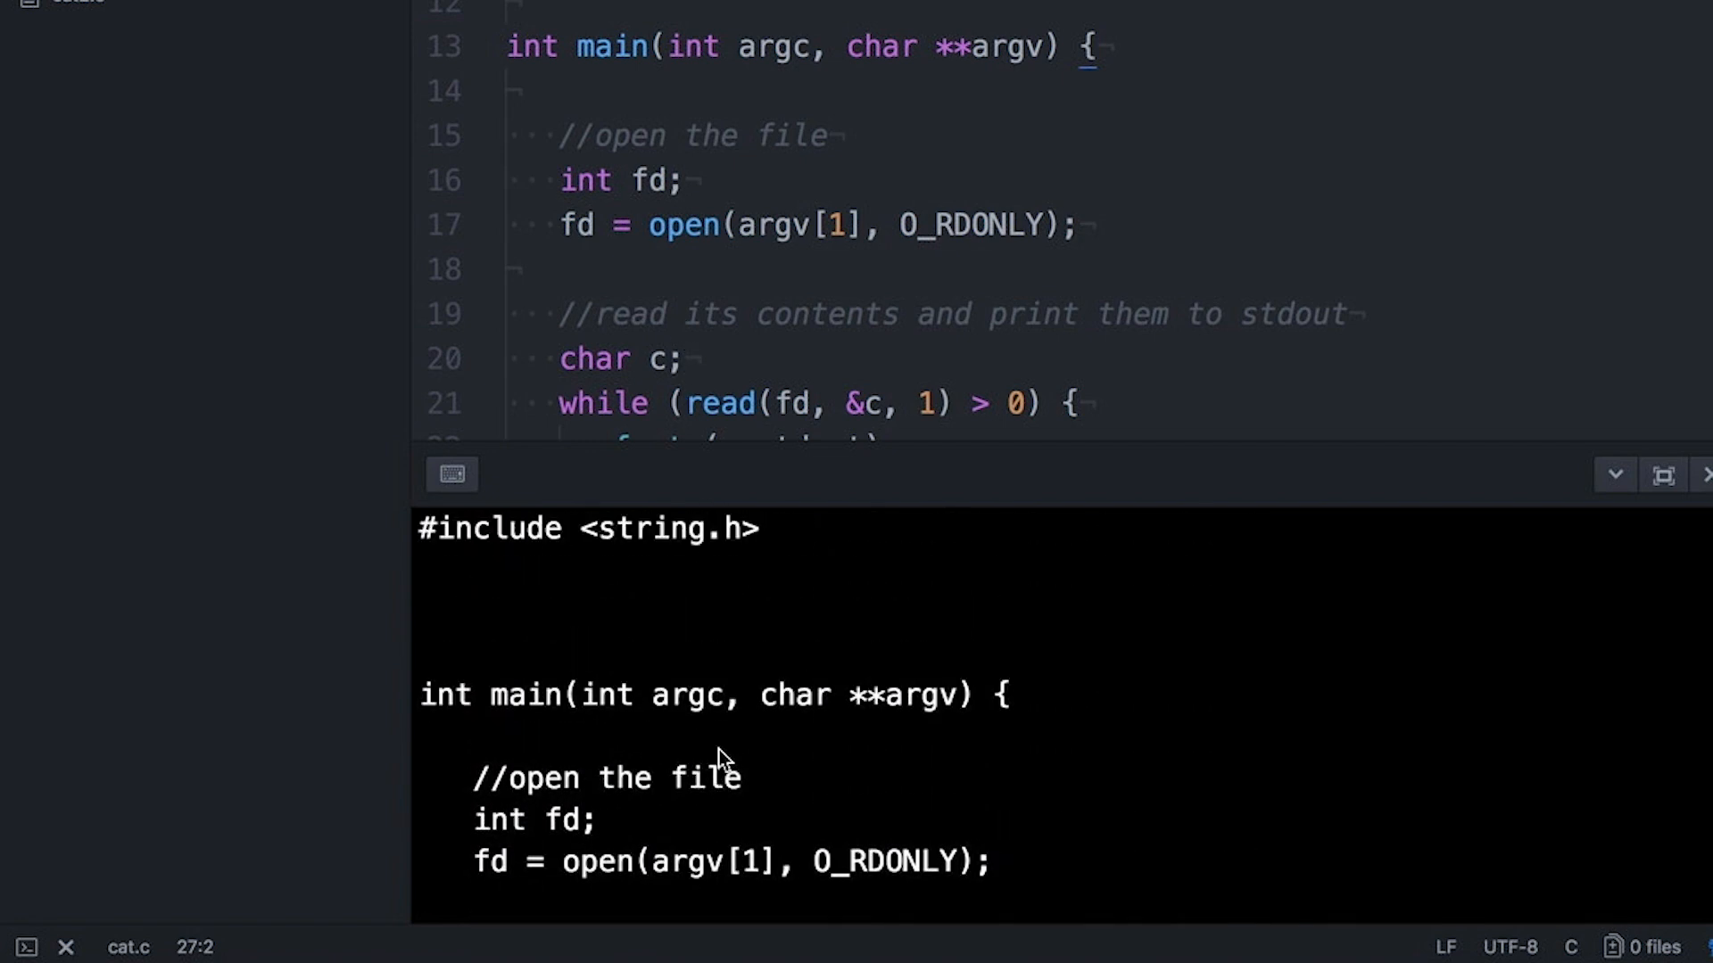
- Run ./a.out on nonexistent.txt in the terminal, which prints nothing
scroll("down", 3)
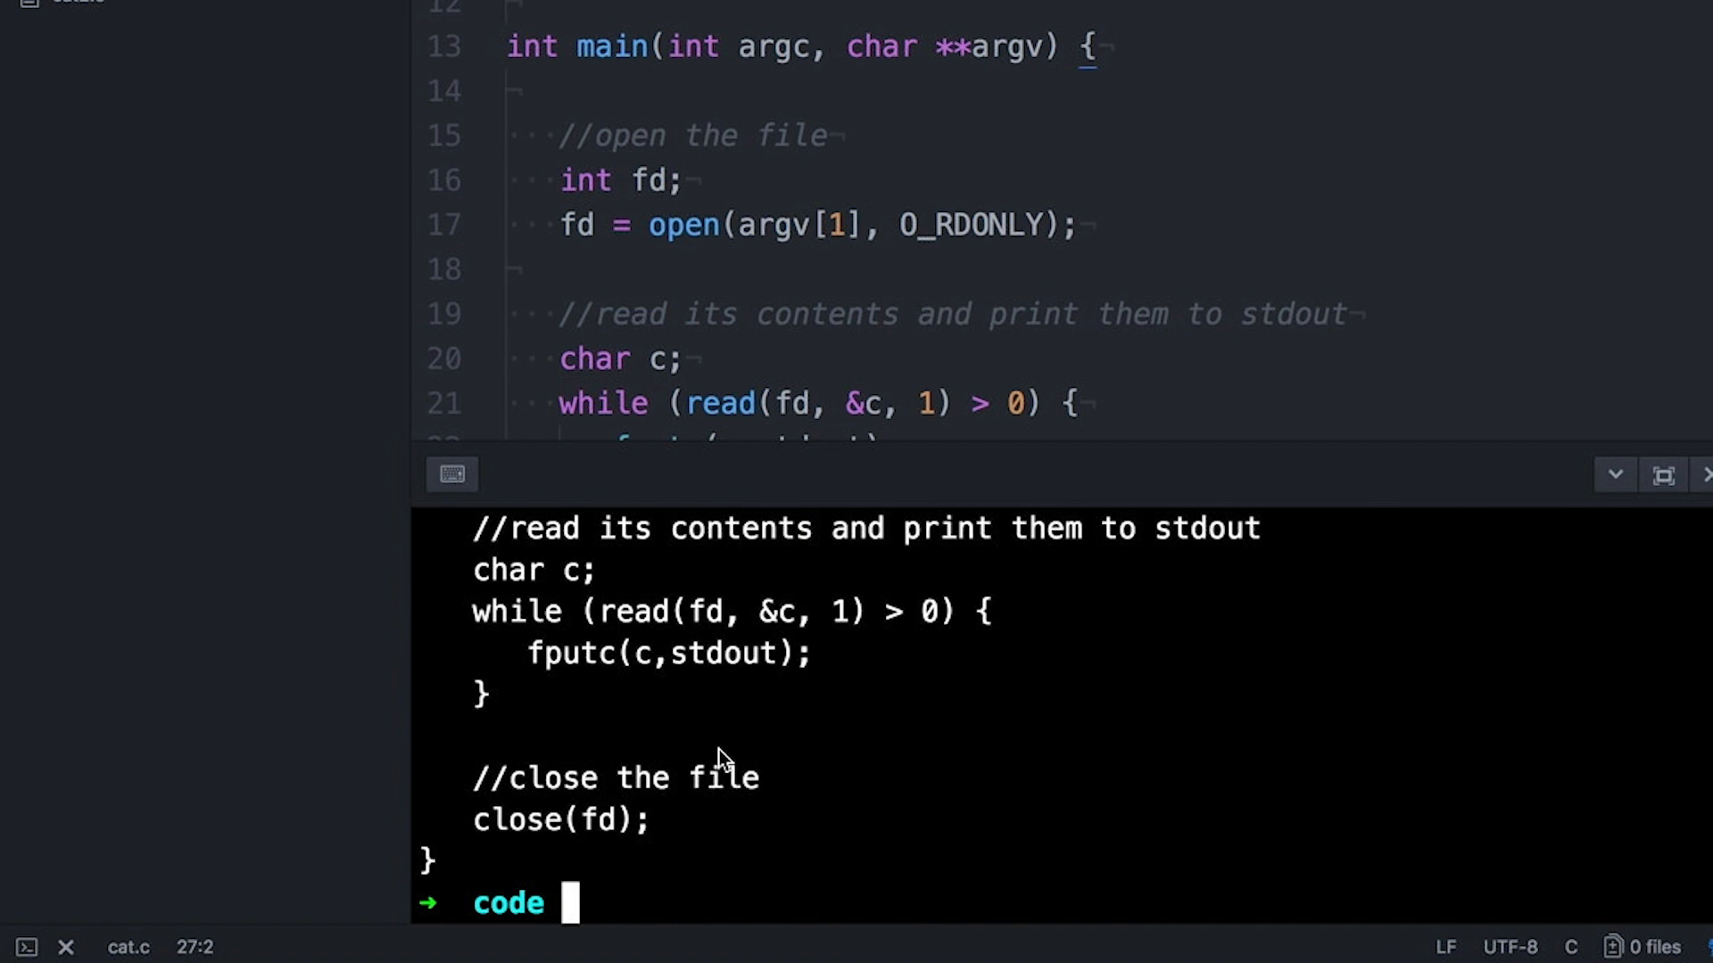
mouse_move(990, 143)
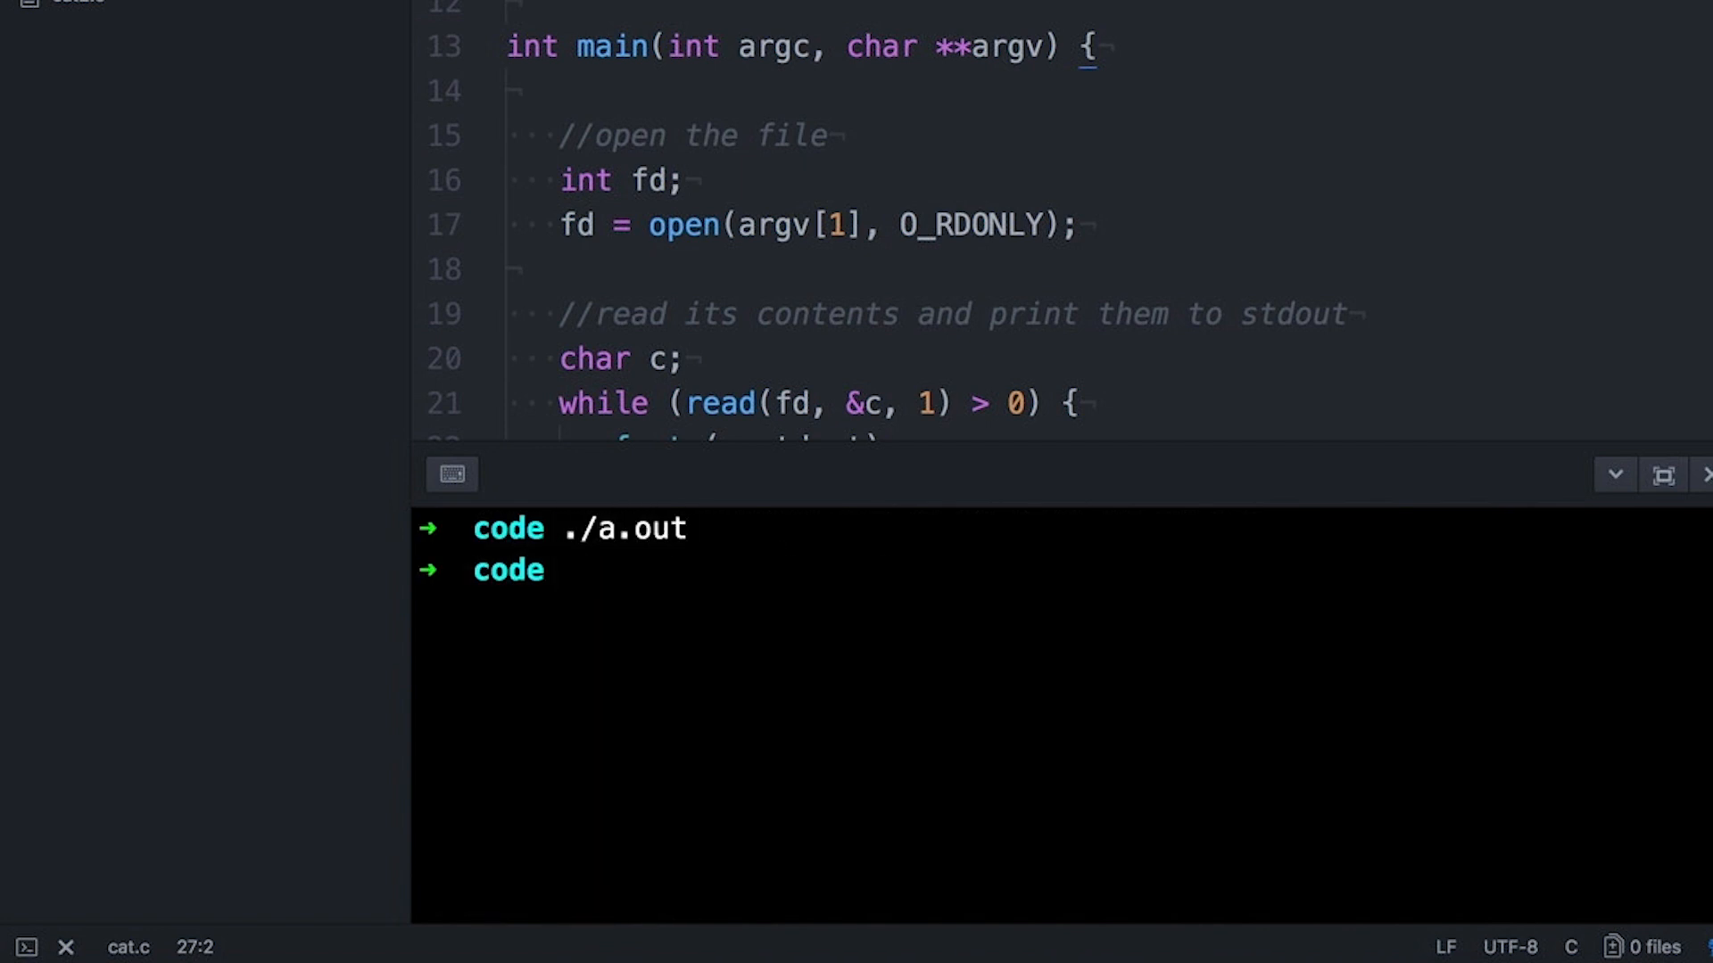
type("./a.out nonexistent.txt")
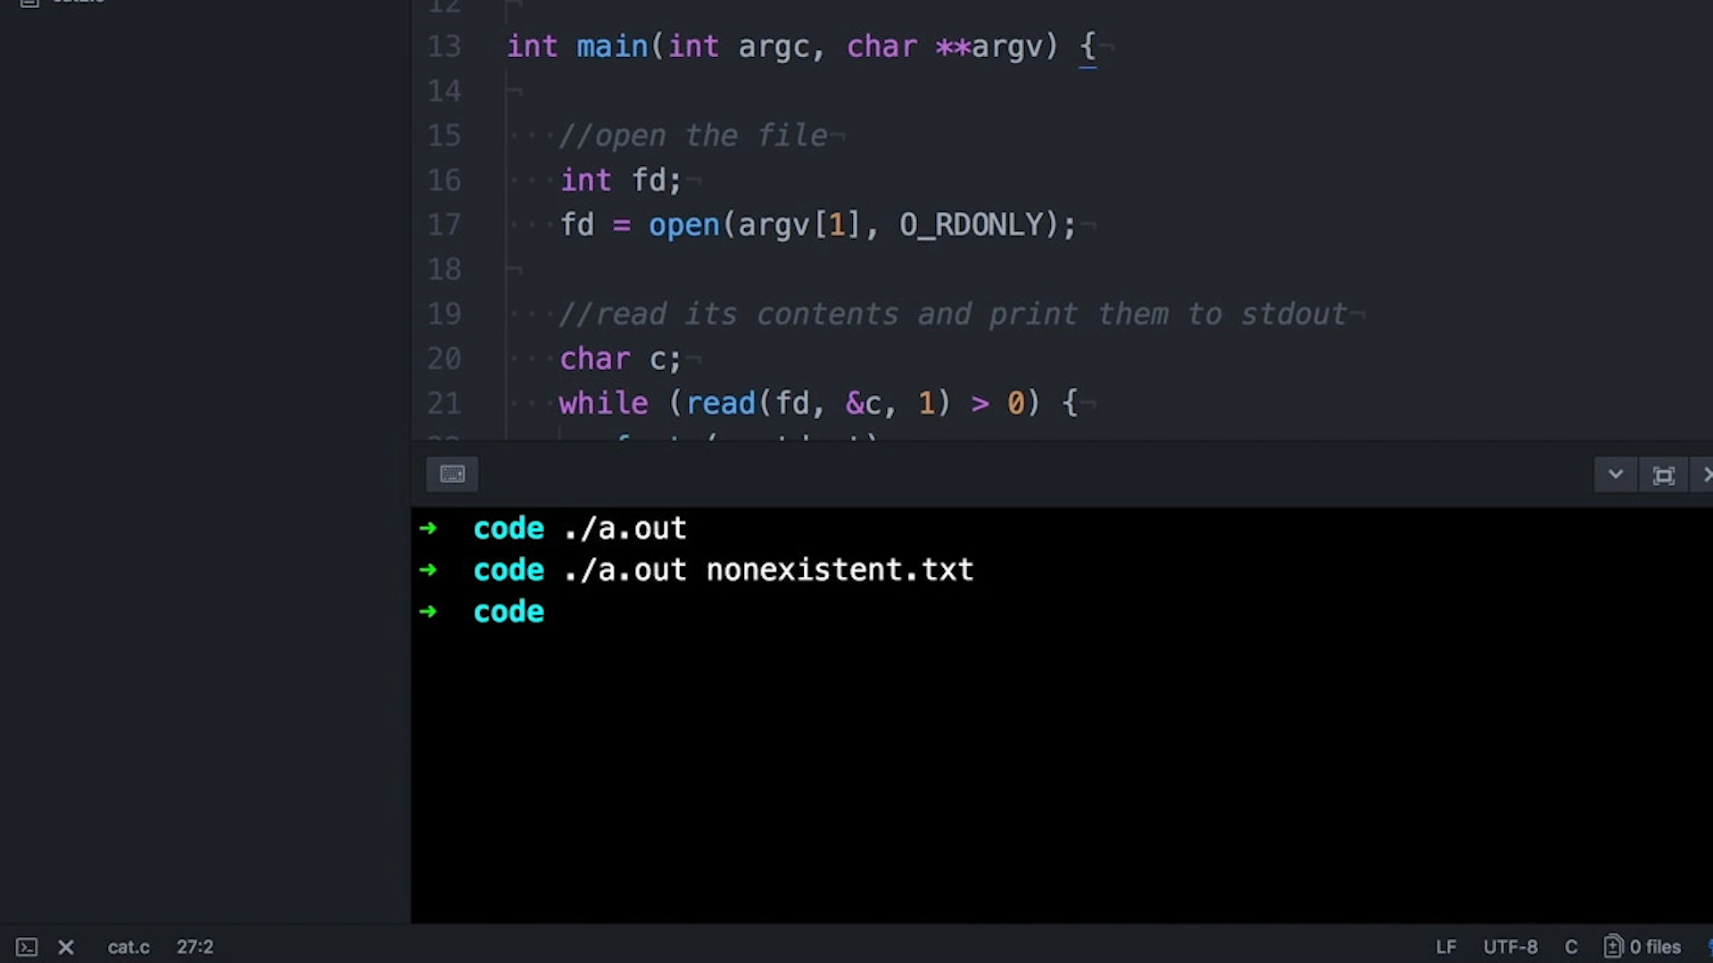
key("Return")
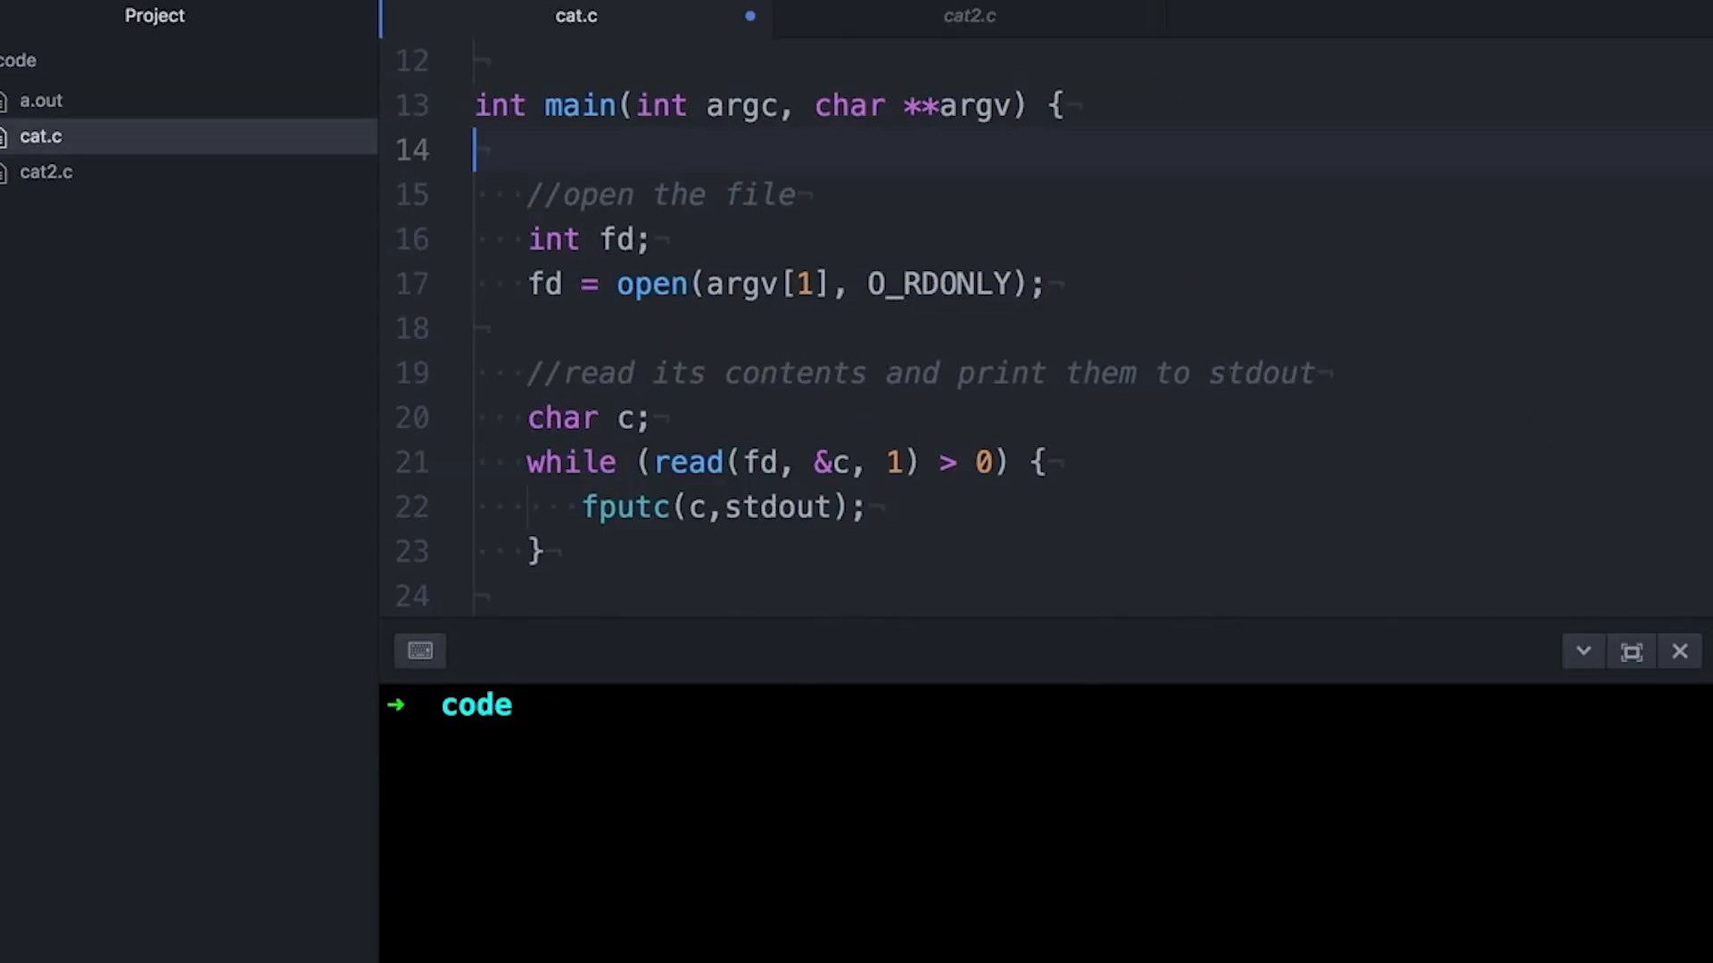
- Add an argc != 2 check printing "usage: %s <filename>" to stderr and exiting
type("if (argc != 2) {")
type("fpri")
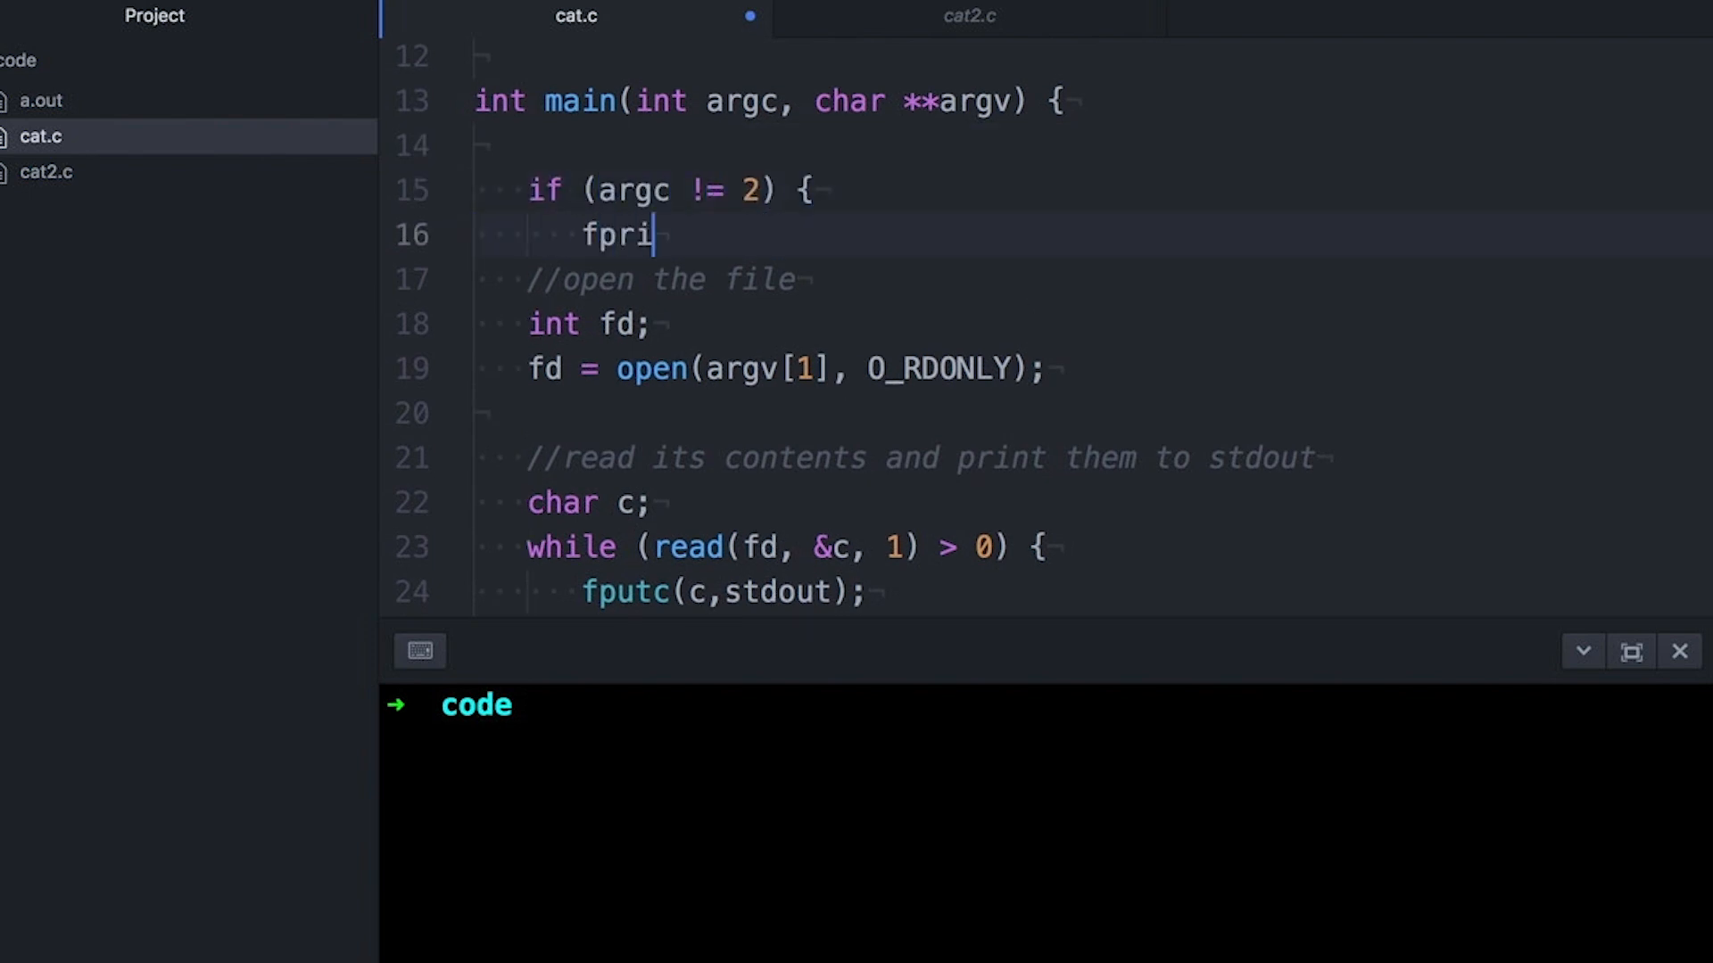
type("ntf(stderr,\"usag")
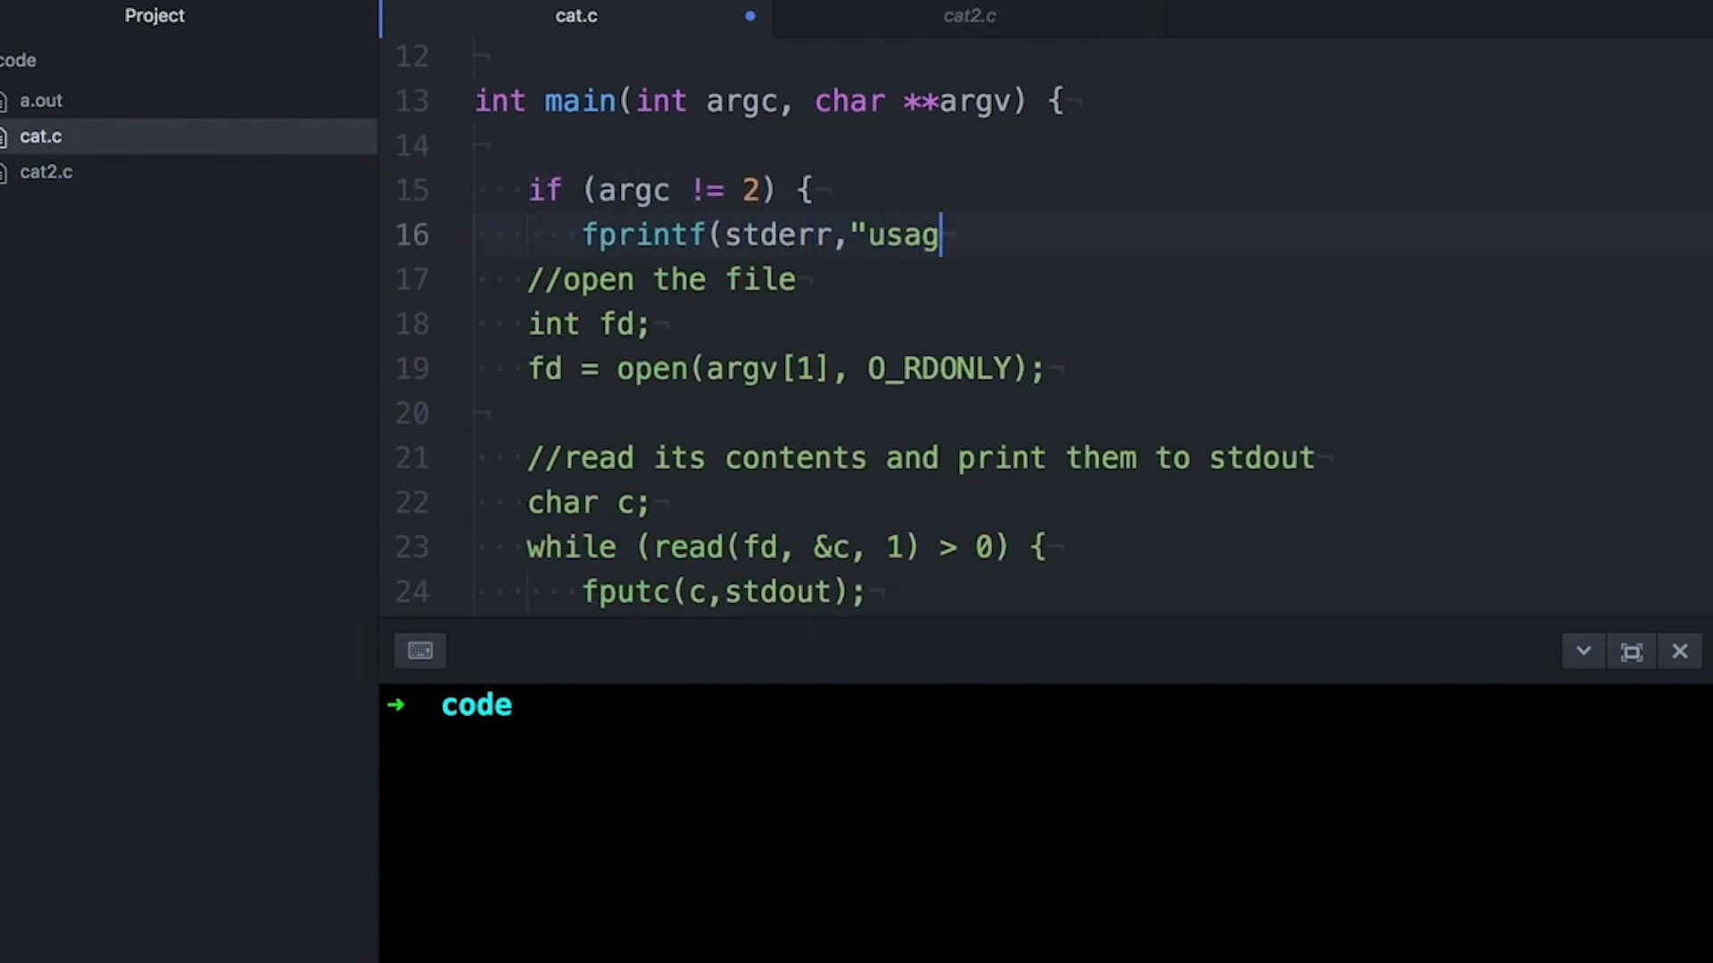
type("e: %s <filename")
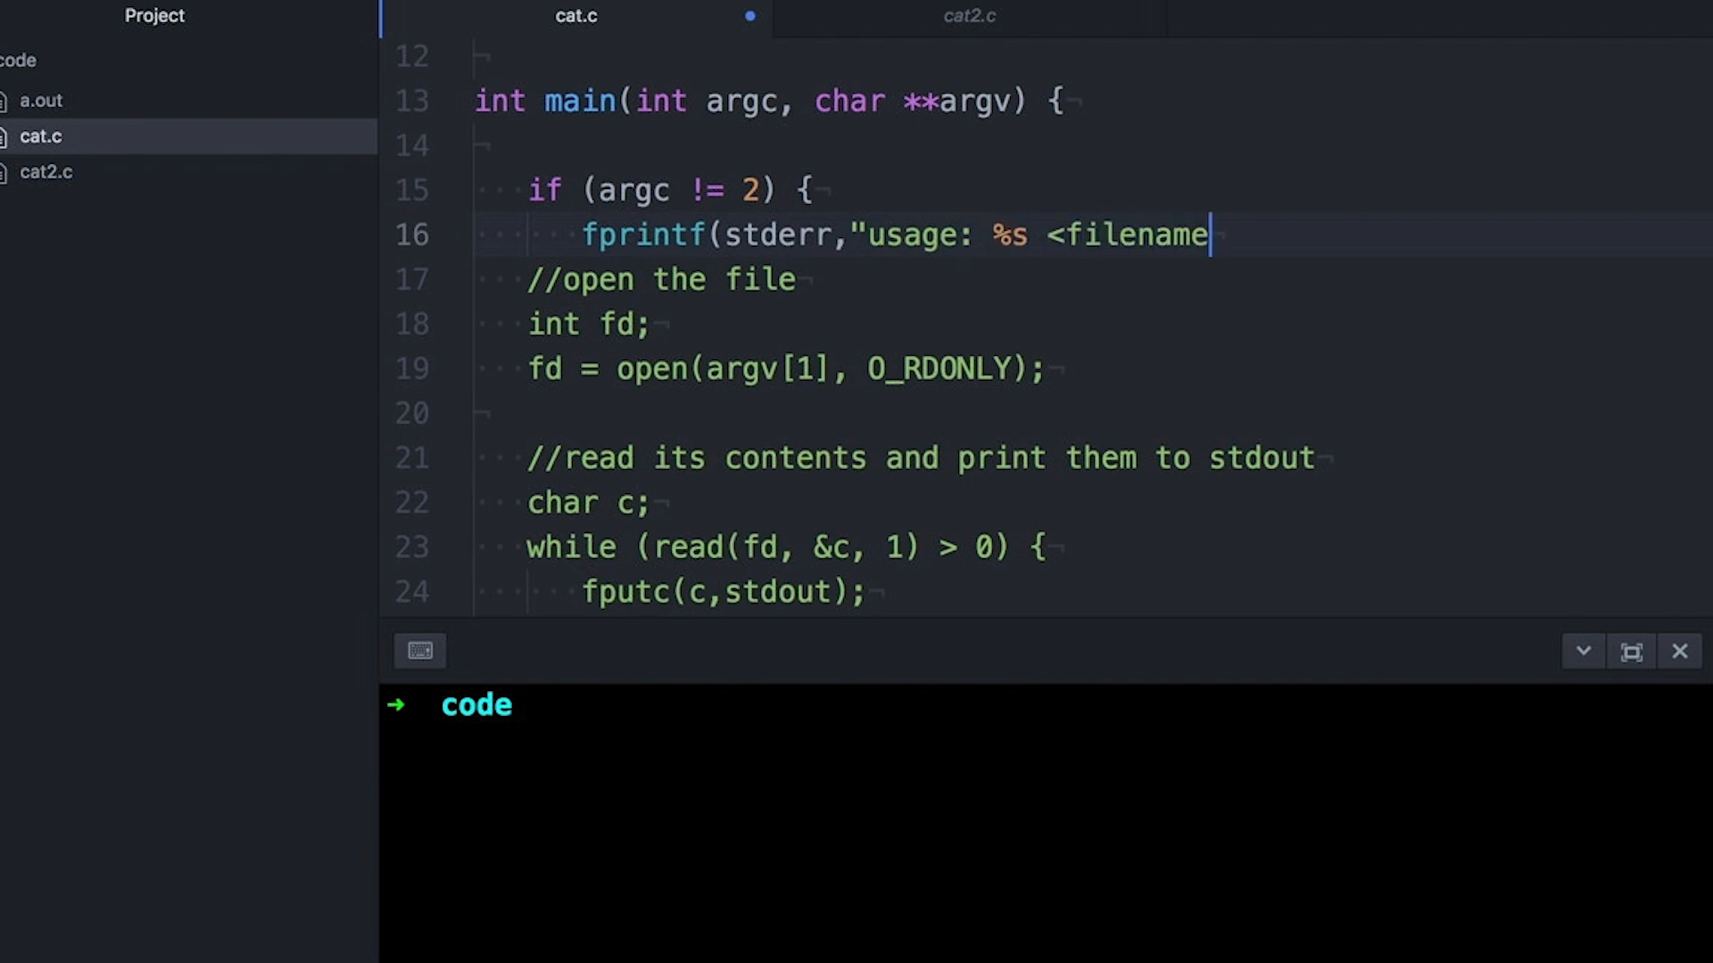
type(">\\n\",argv[0]);")
type("exit(-1);")
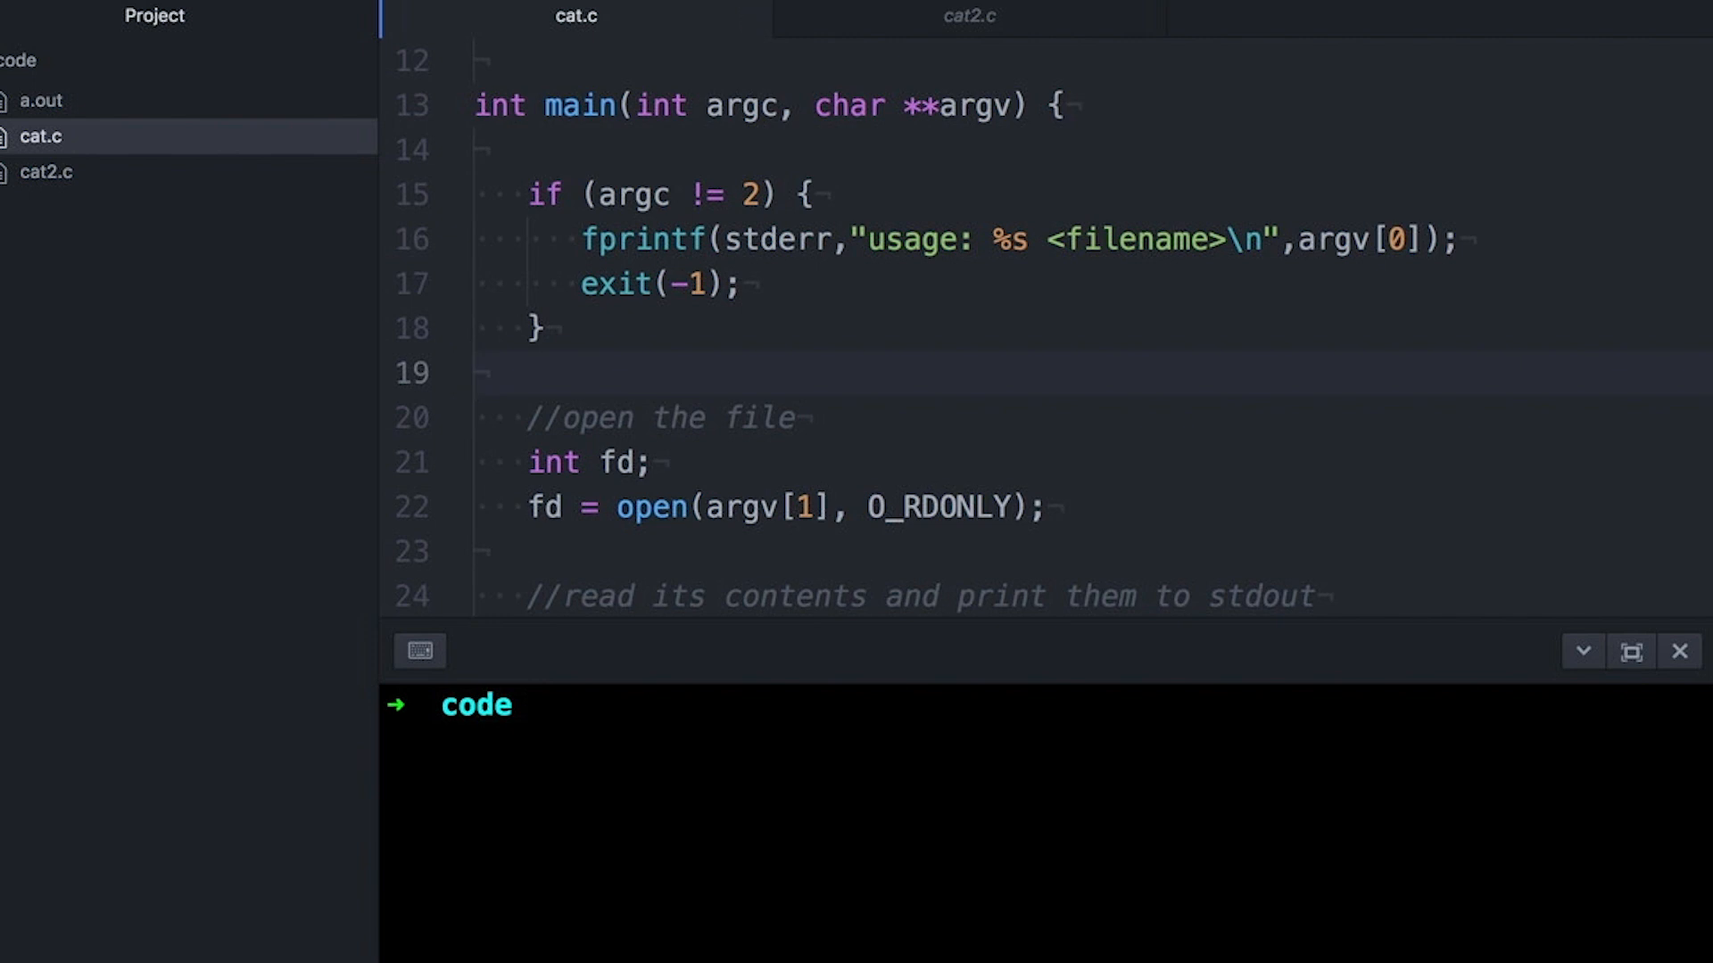
mouse_move(673, 822)
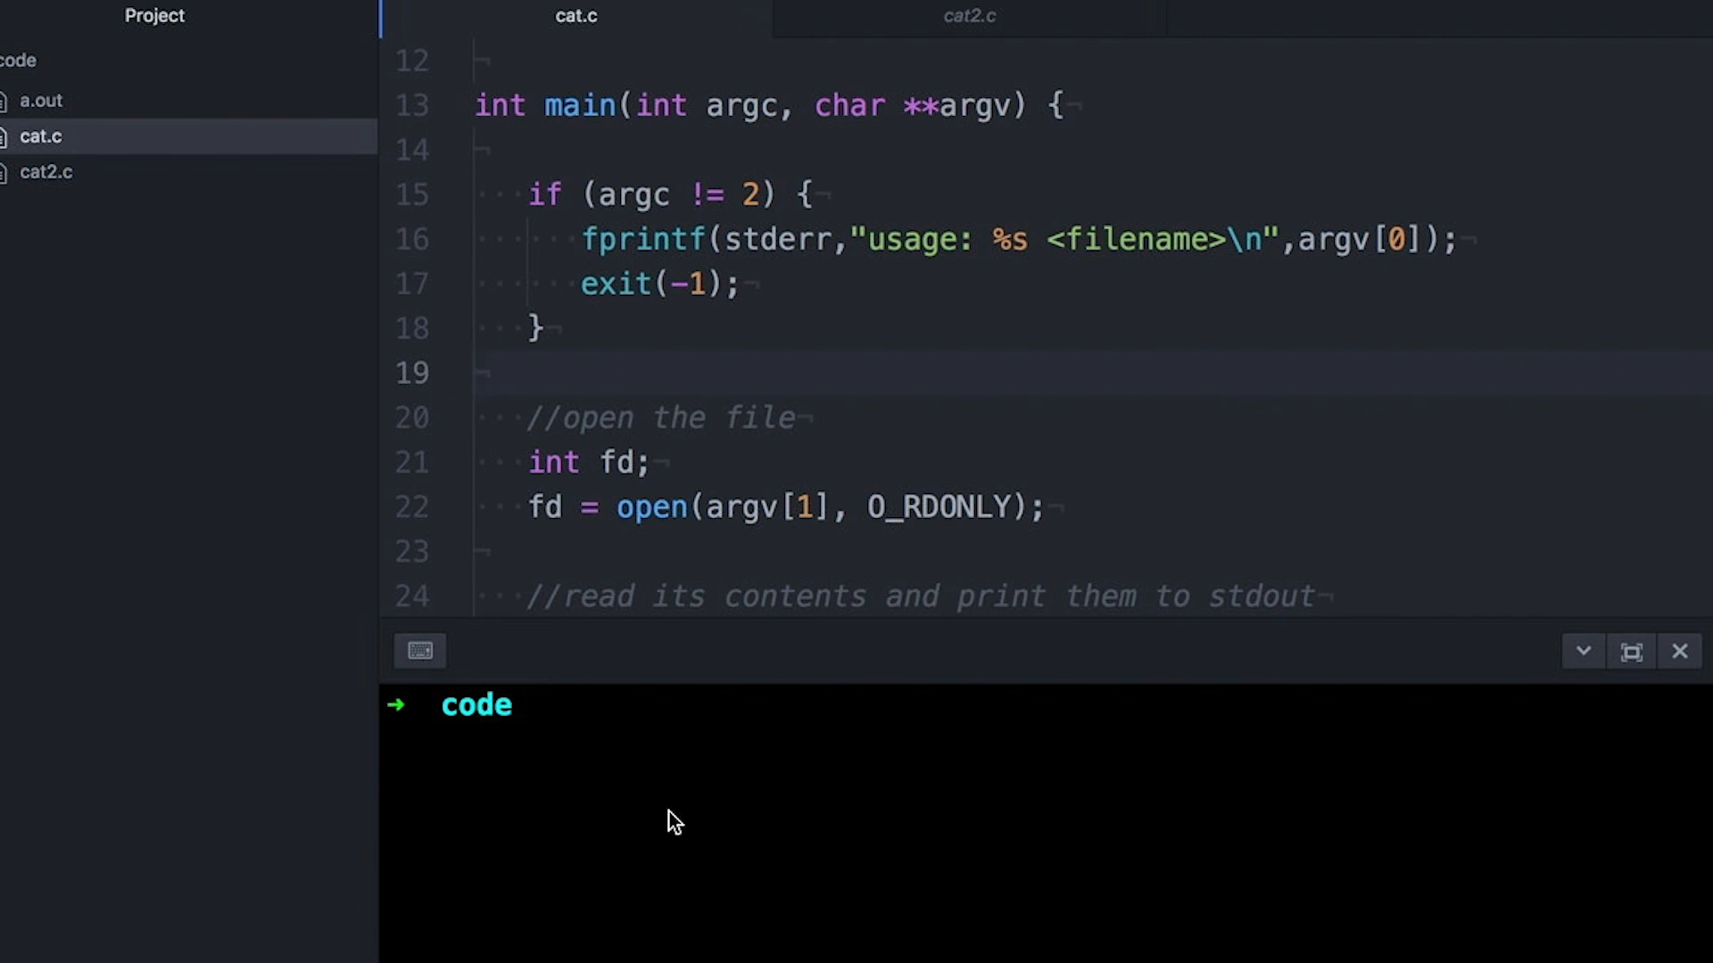
- Rebuild with clang and run ./a.out without arguments to see the usage message
type("clang cat.c")
type("./")
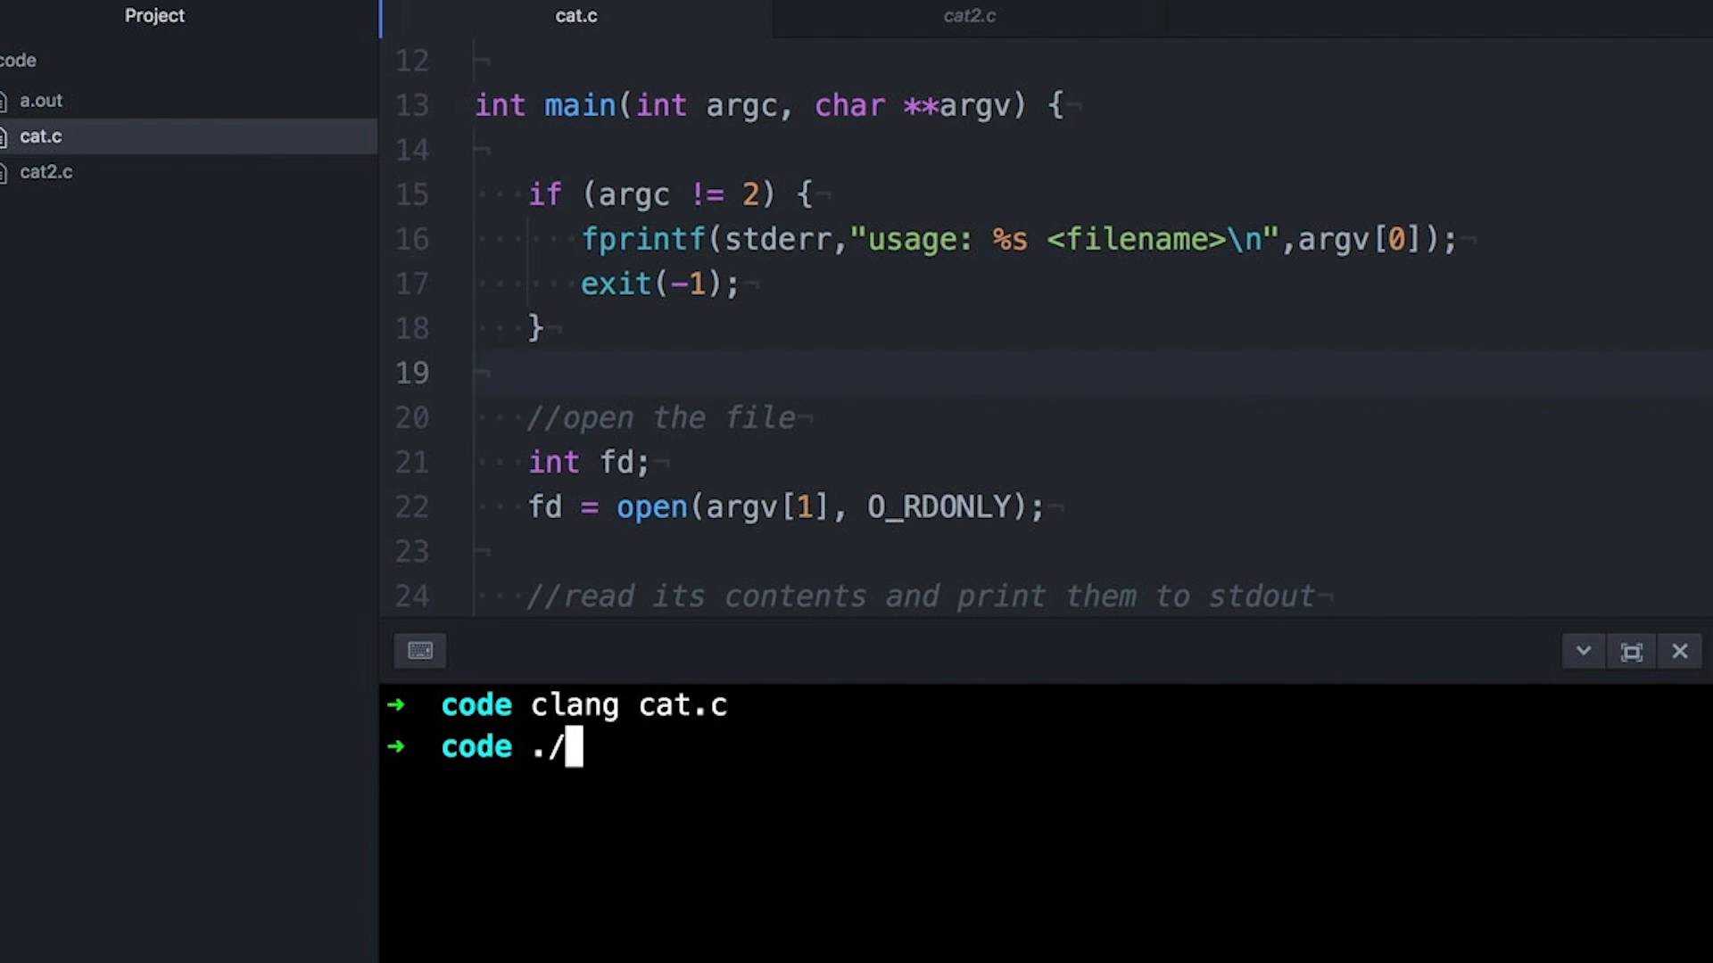
type("a.out")
key("Return")
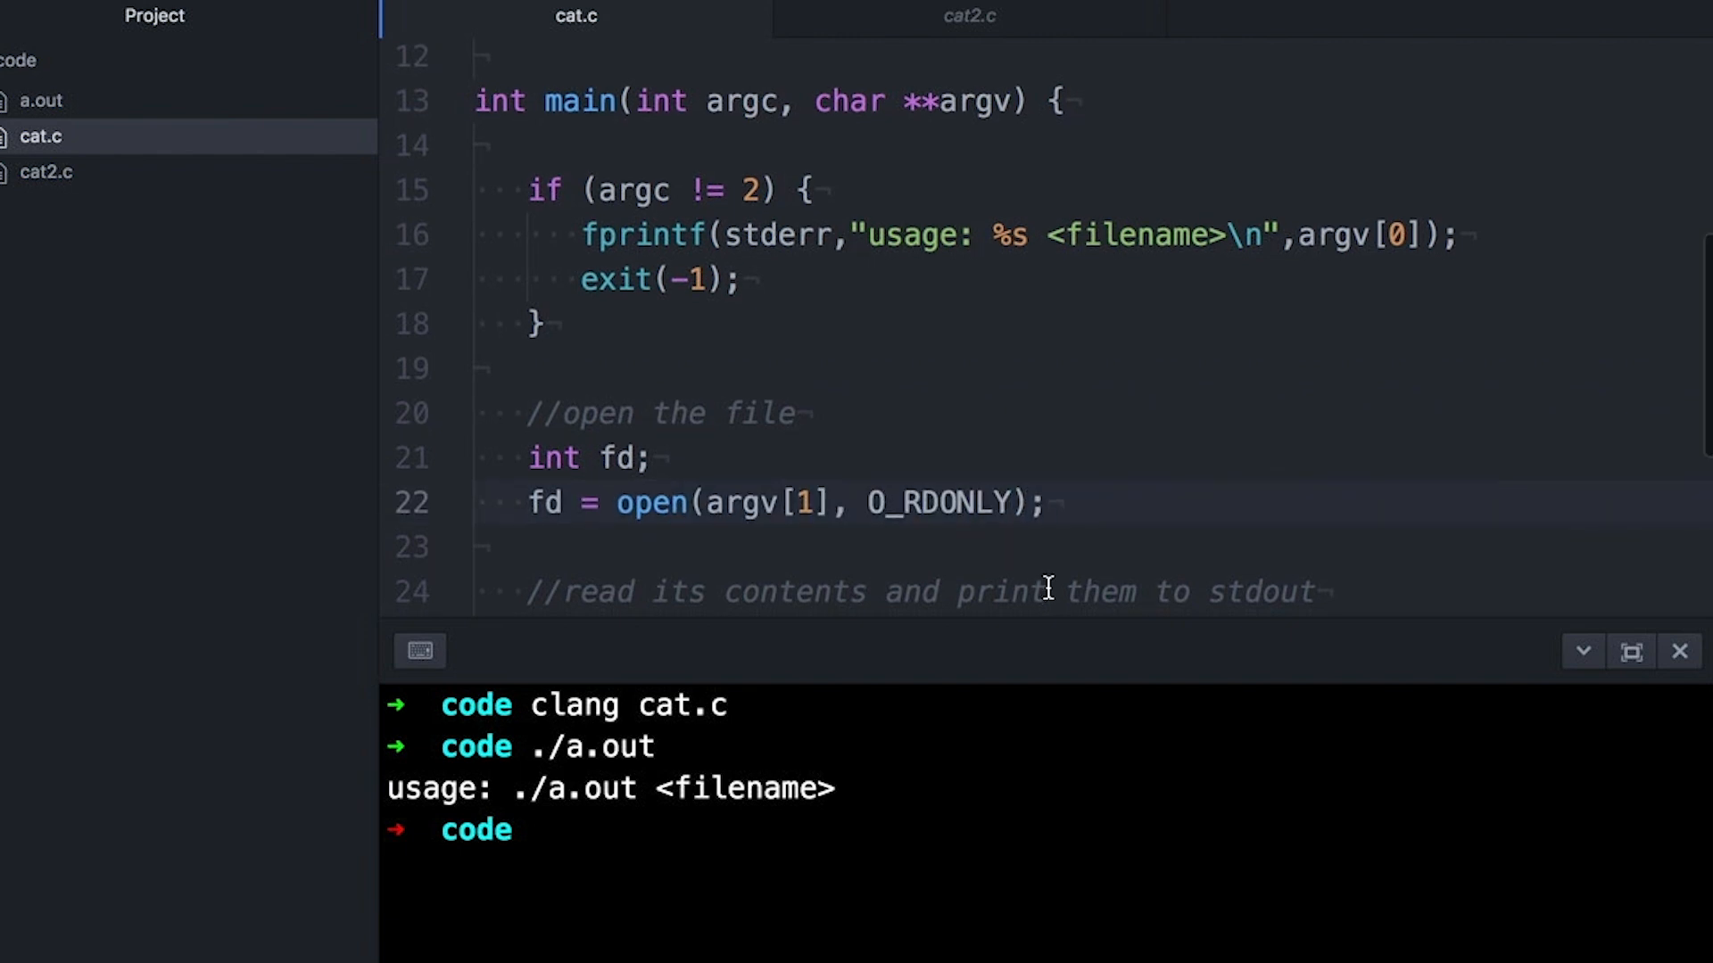
left_click(1046, 502)
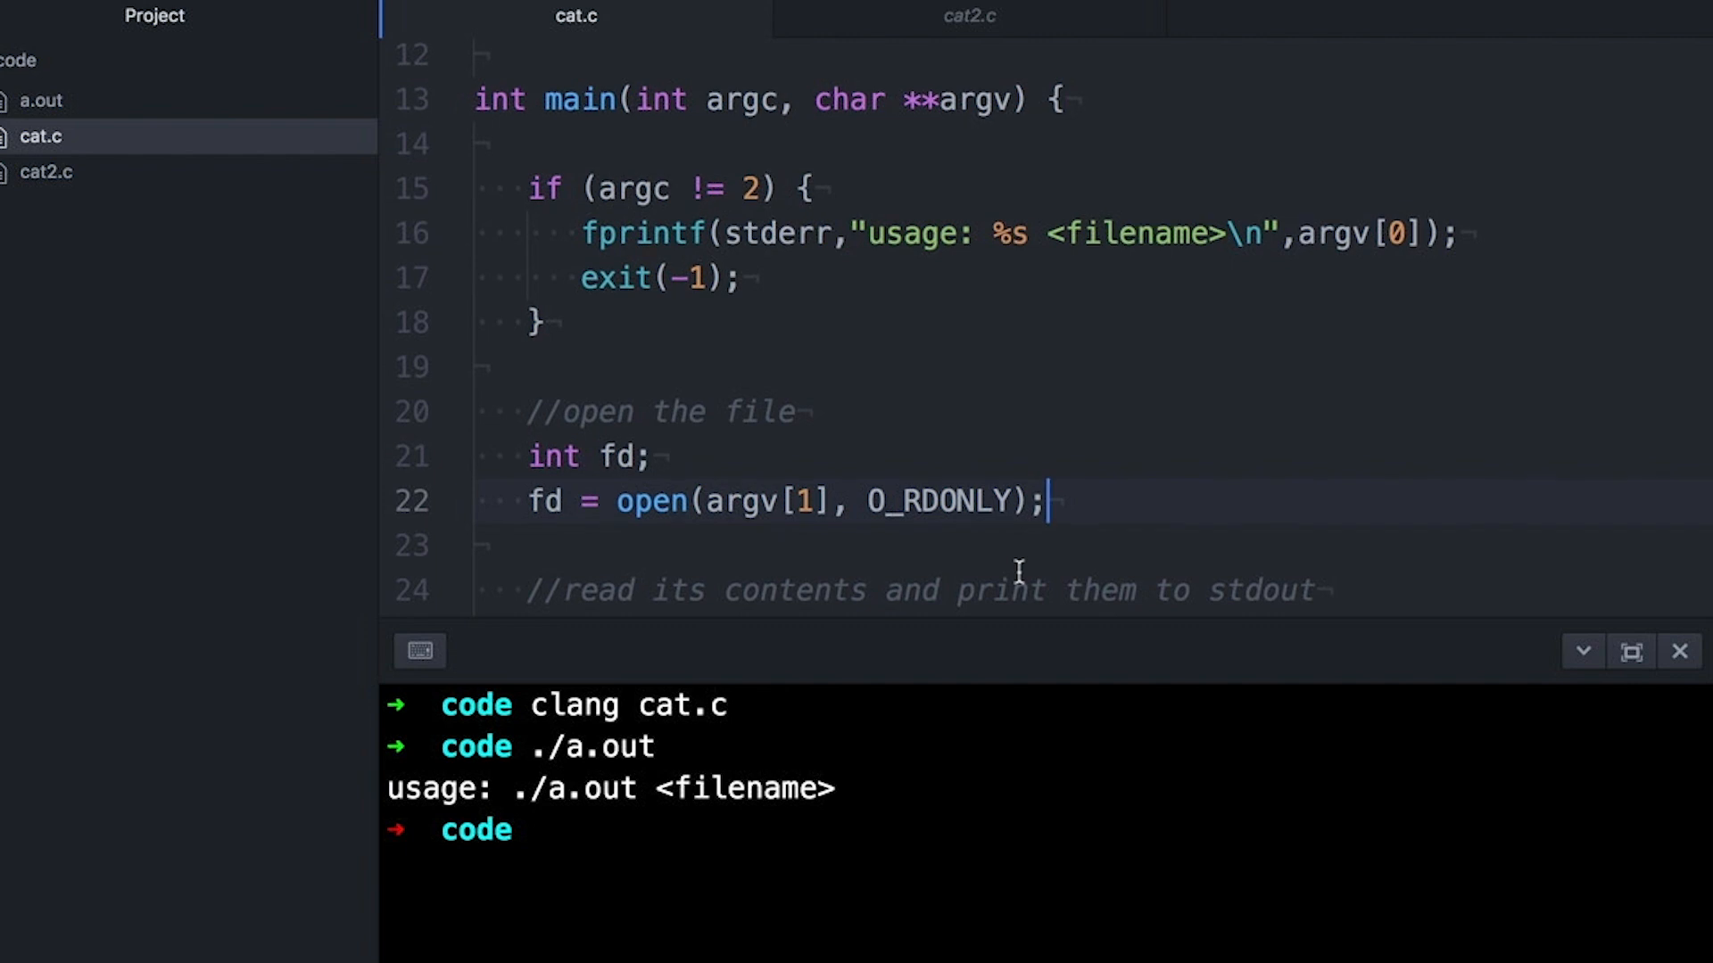
scroll("down", 3)
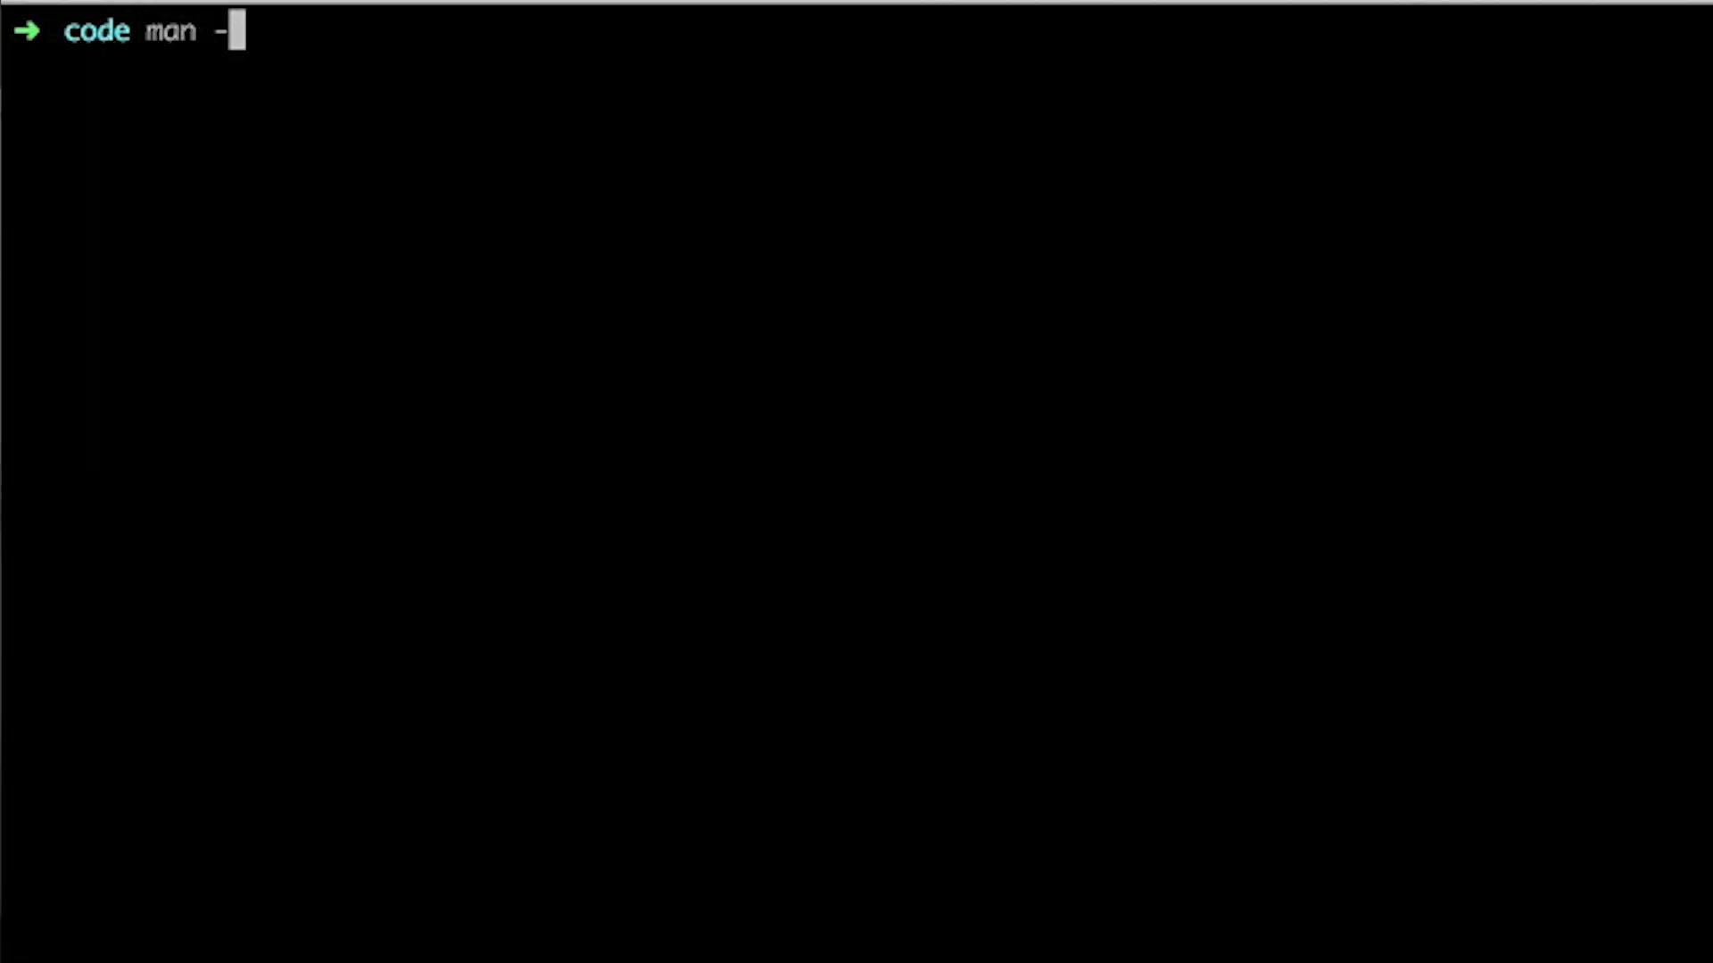
- Read the open(2) manual page down through its ERRORS section, then quit it
type("2 o")
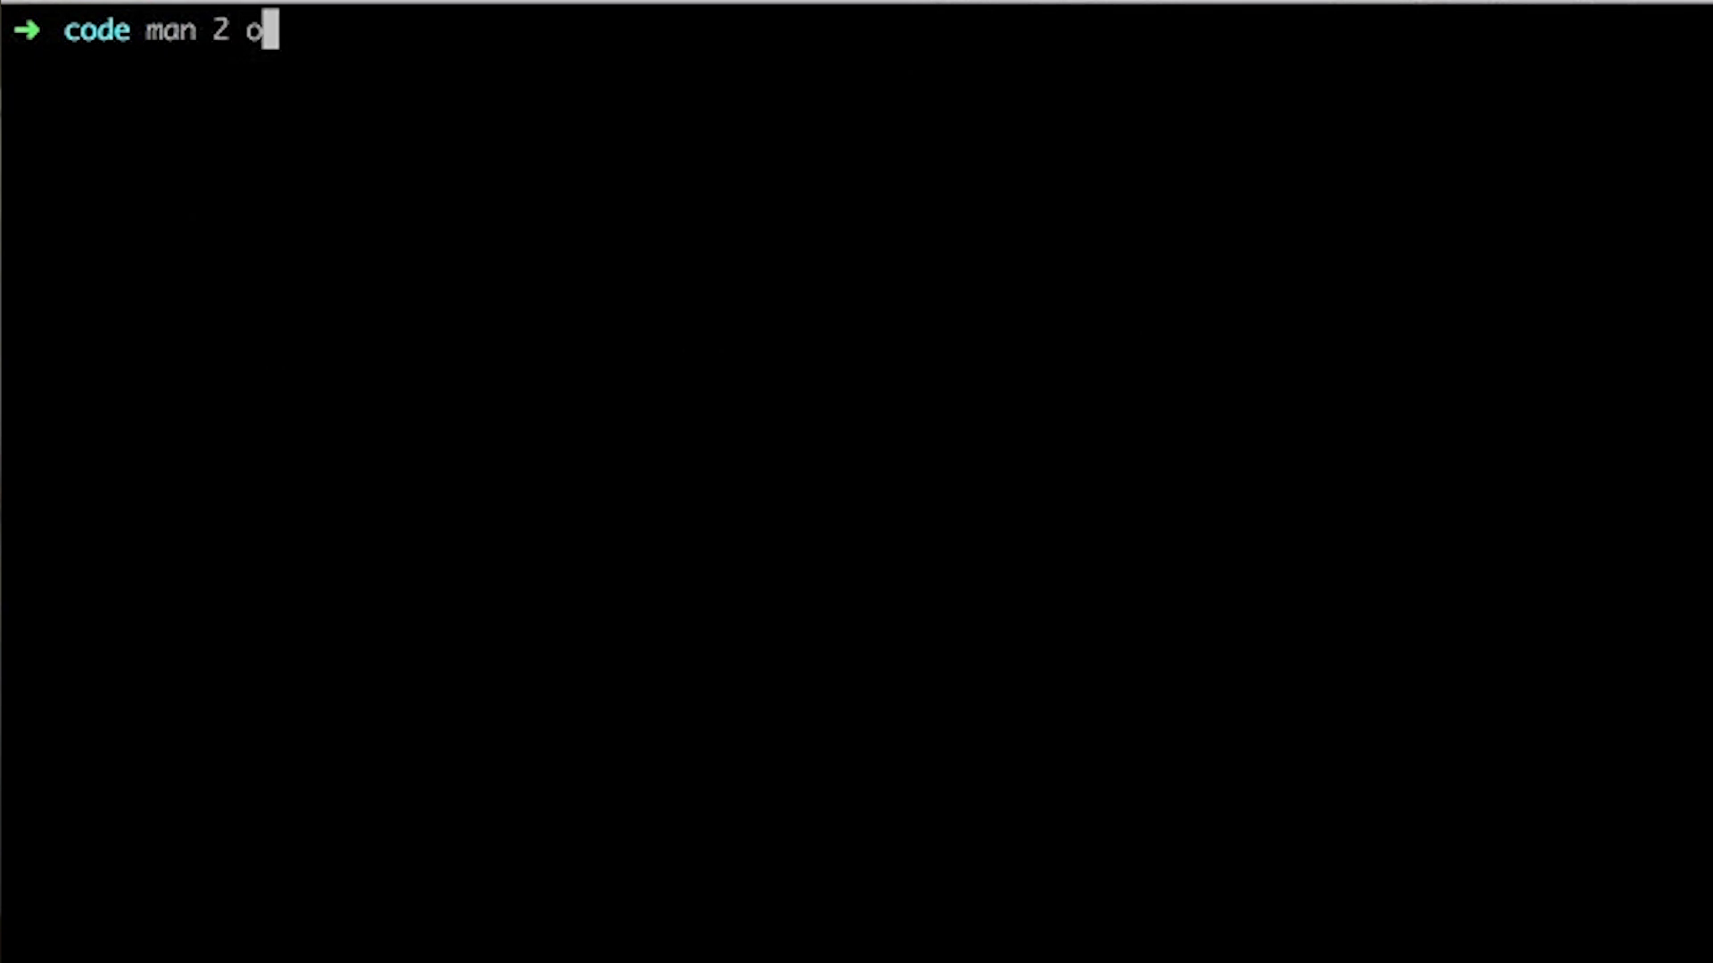
key("Return")
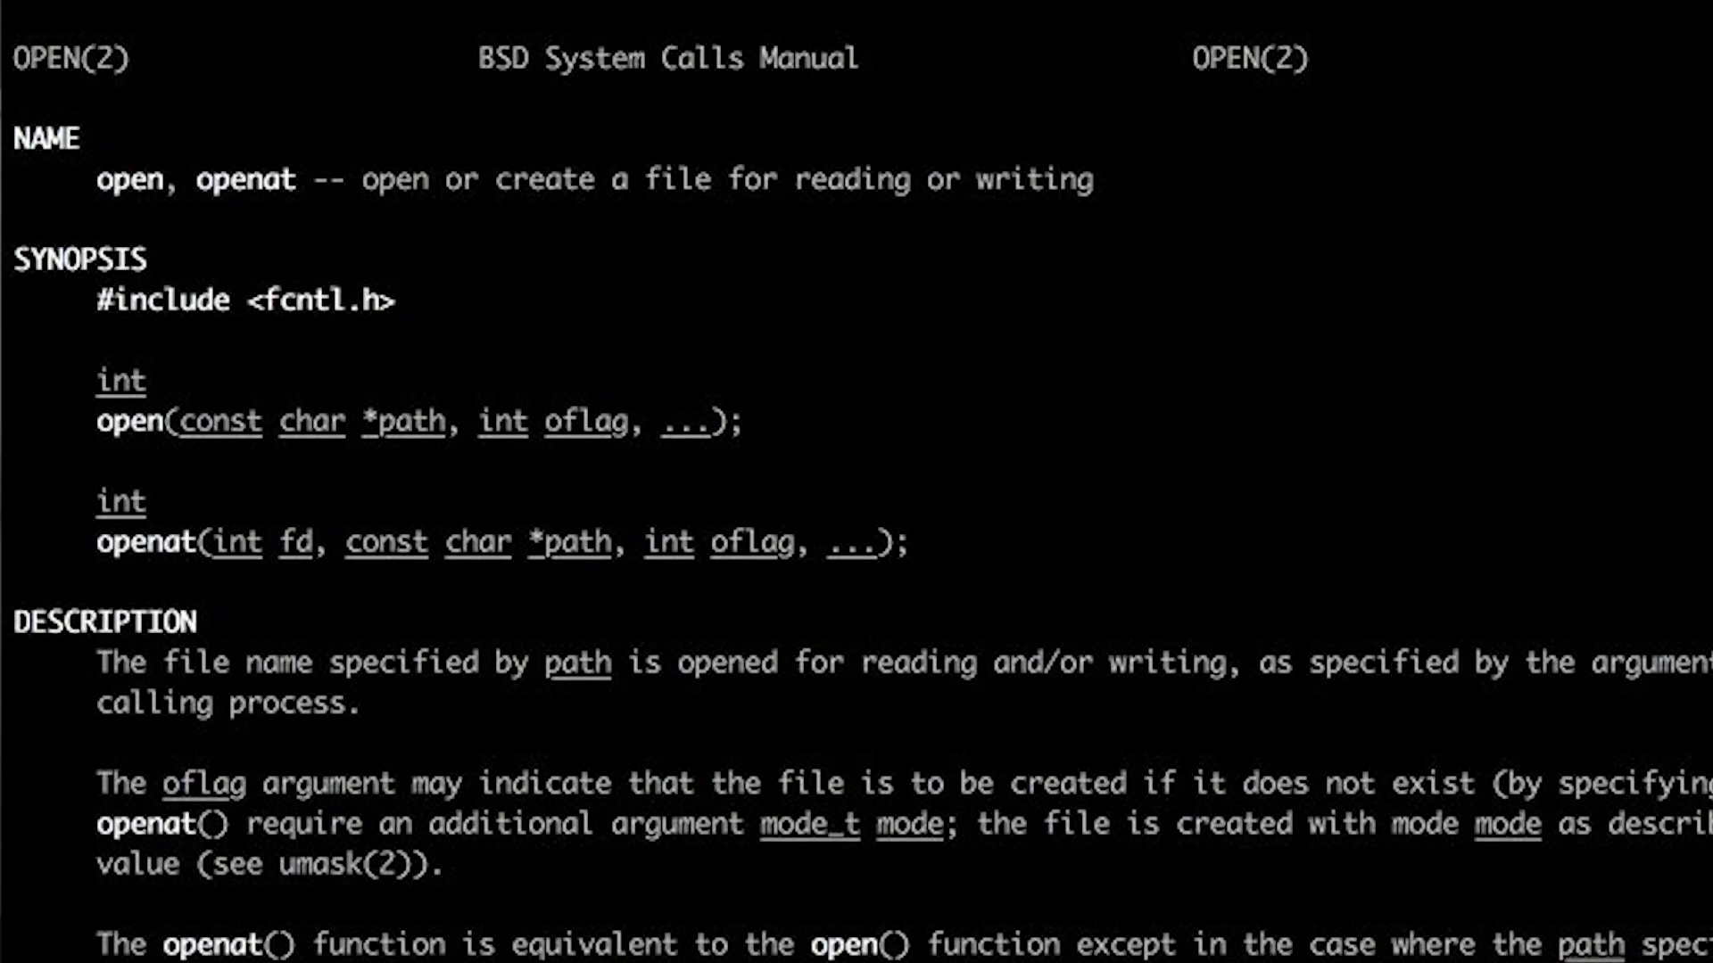
scroll("up", 3)
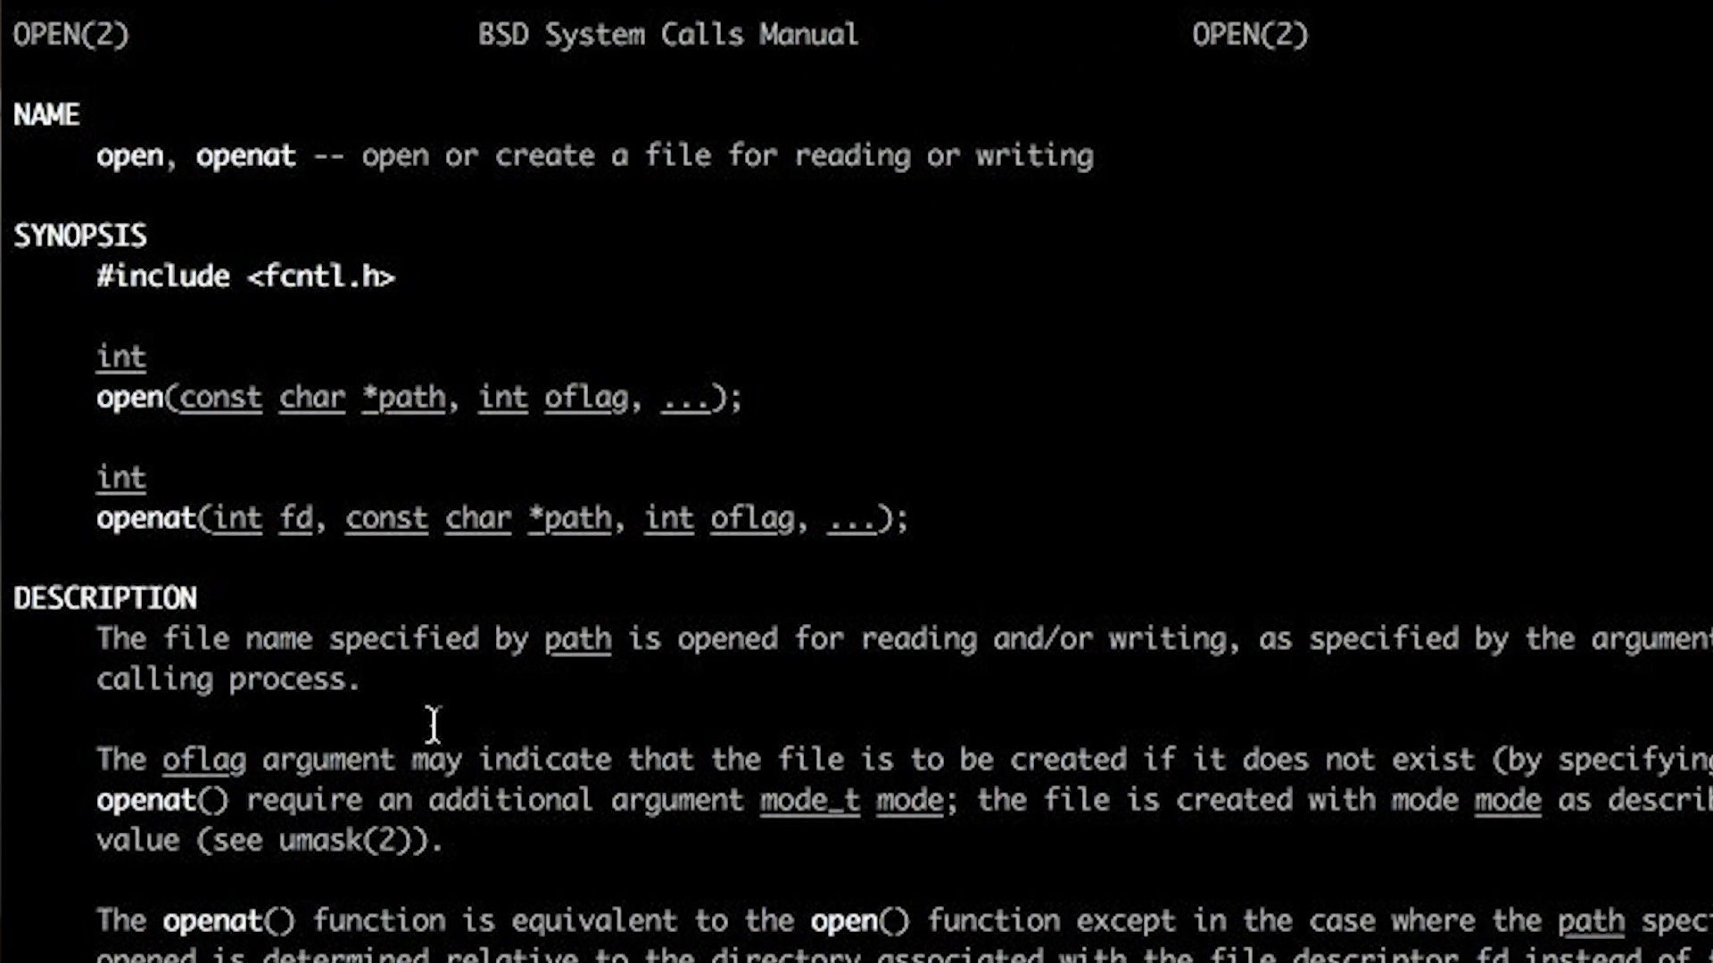
scroll("down", 3)
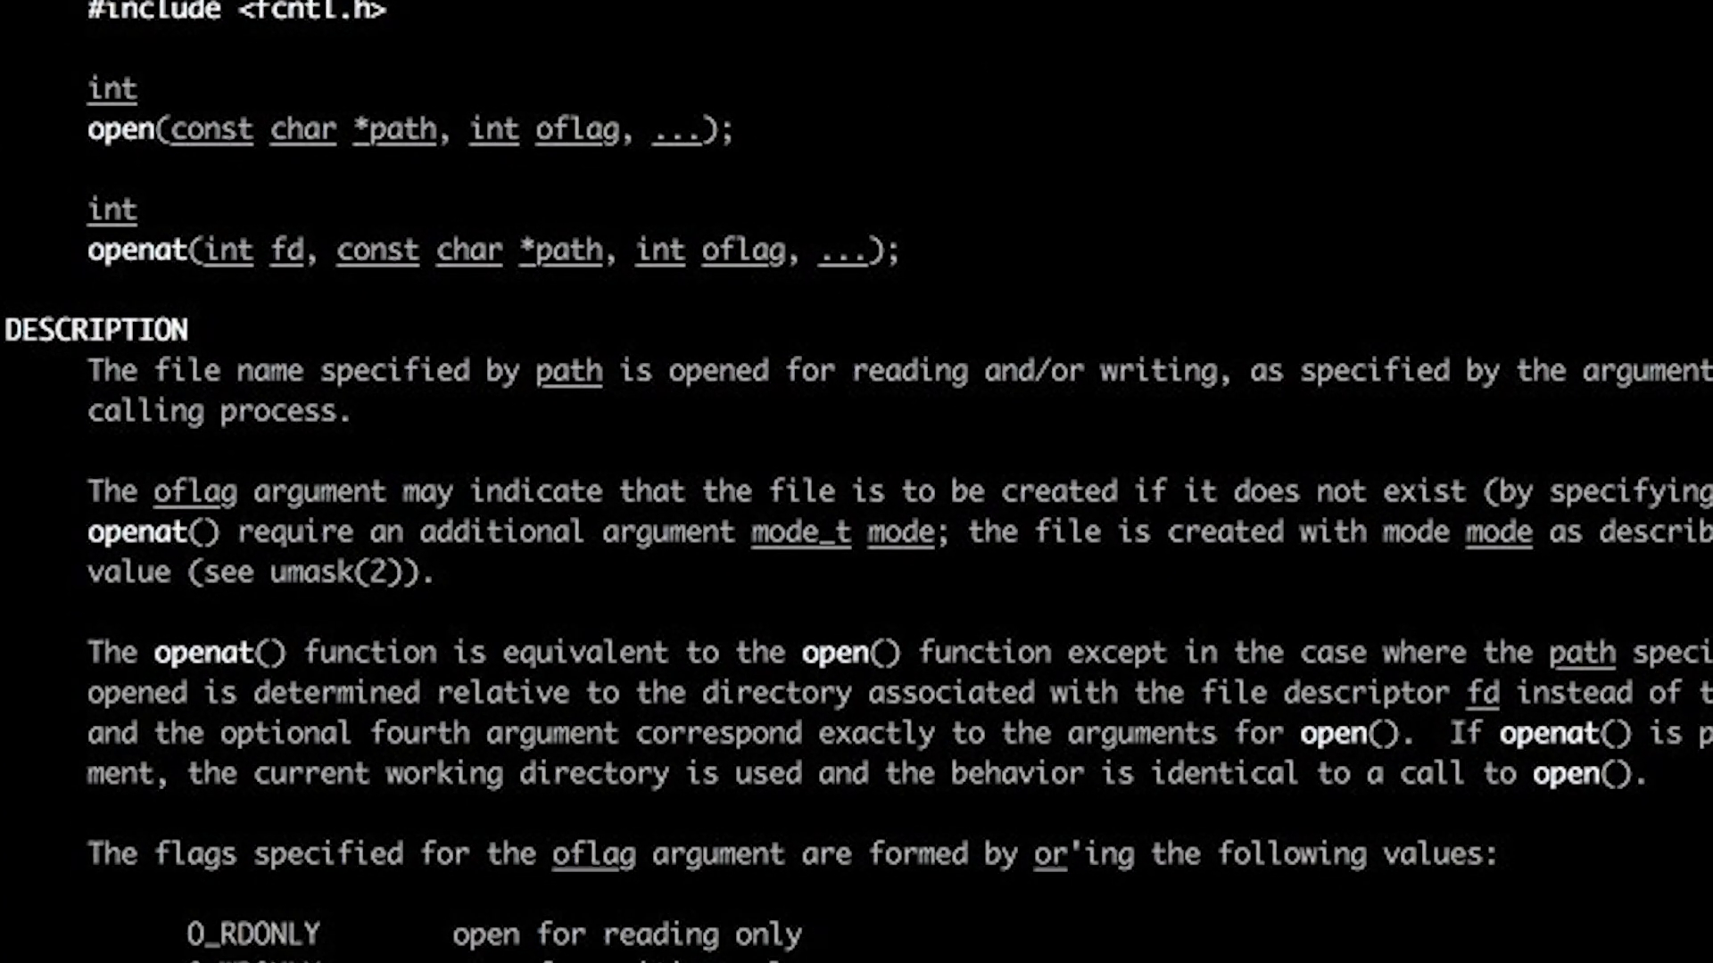
scroll("down", 3)
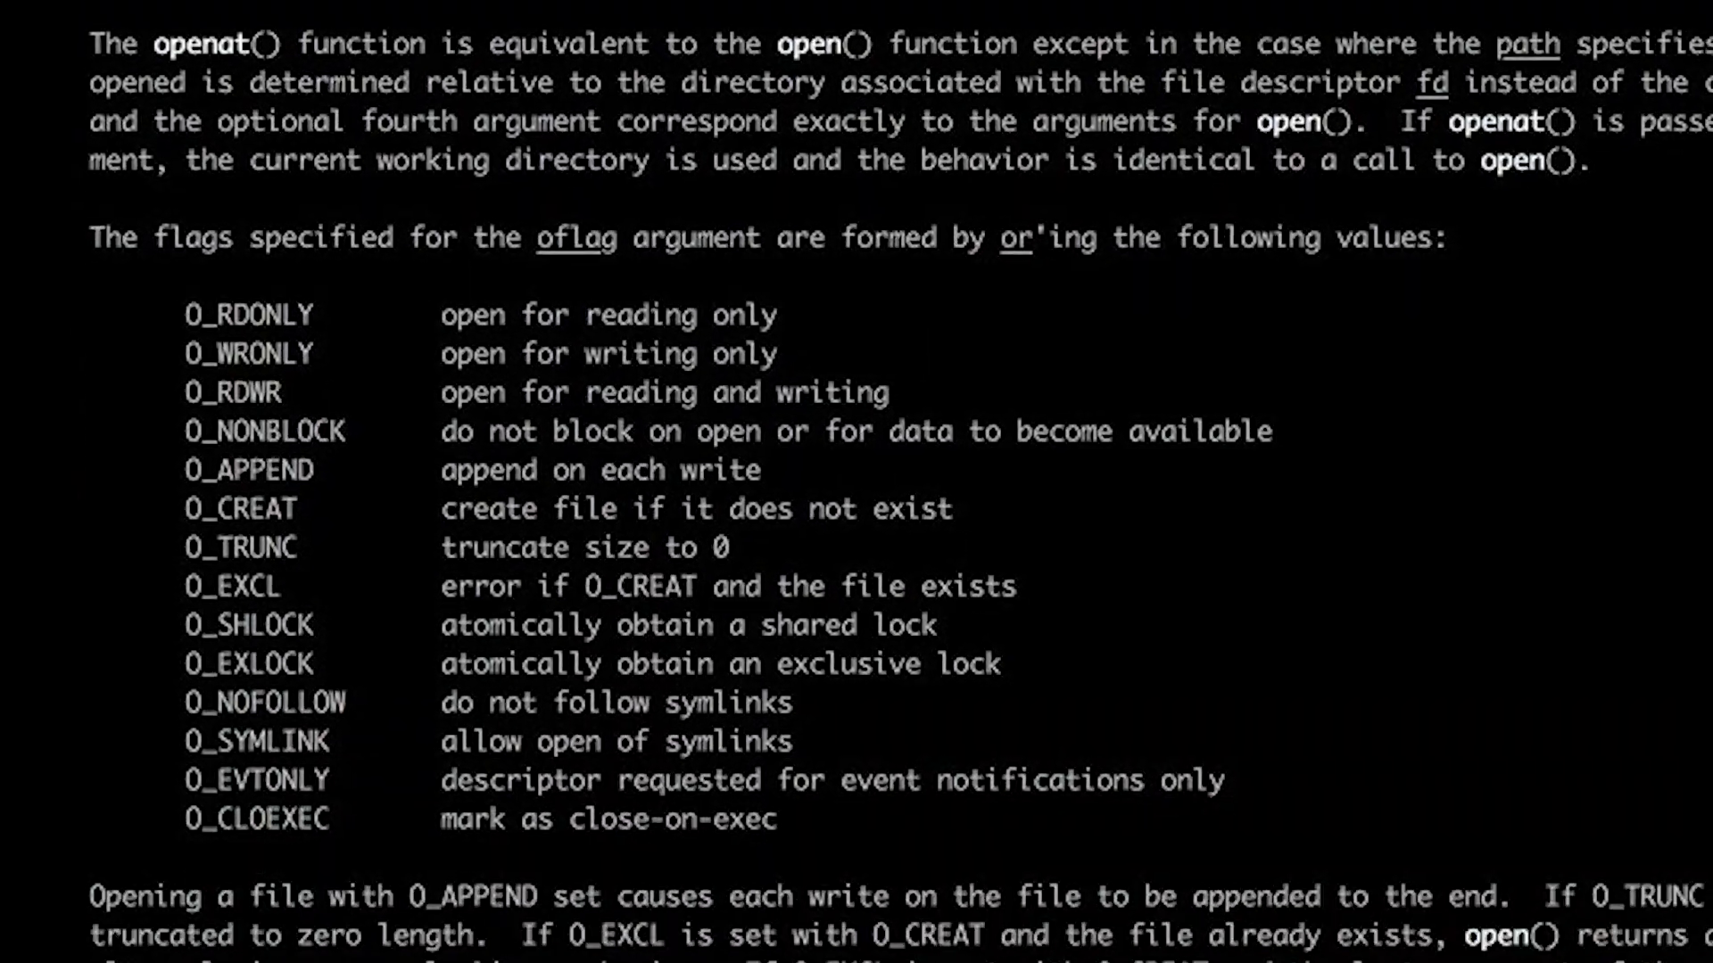
scroll("down", 3)
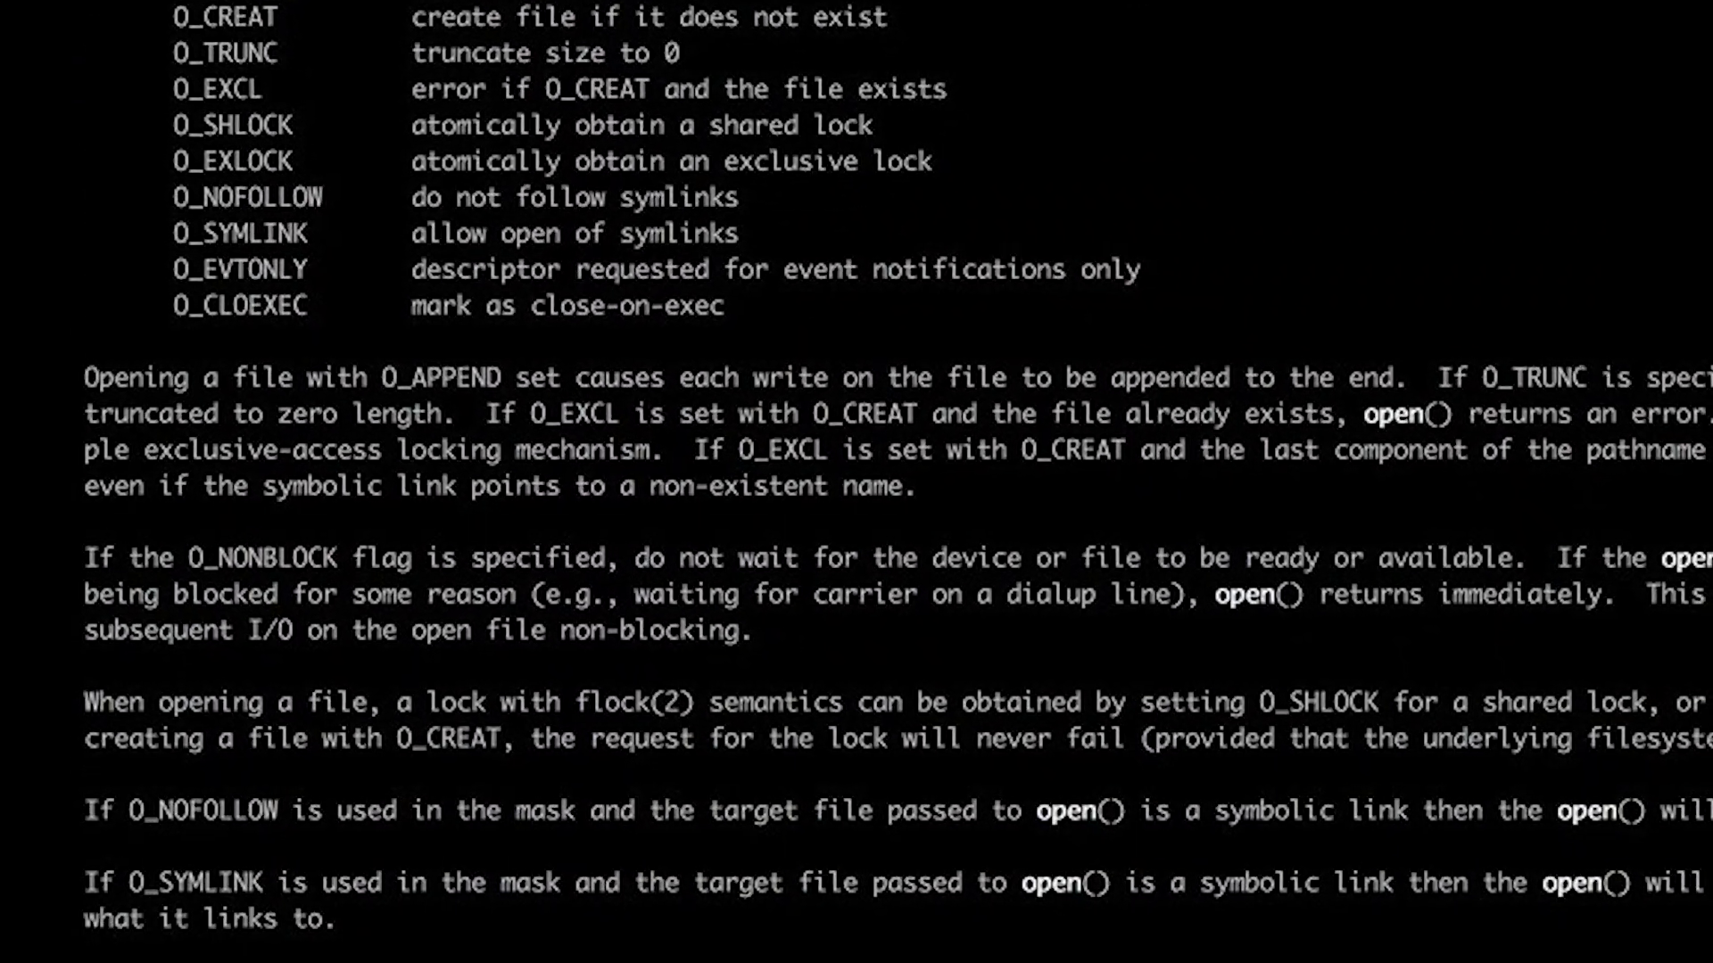
scroll("down", 3)
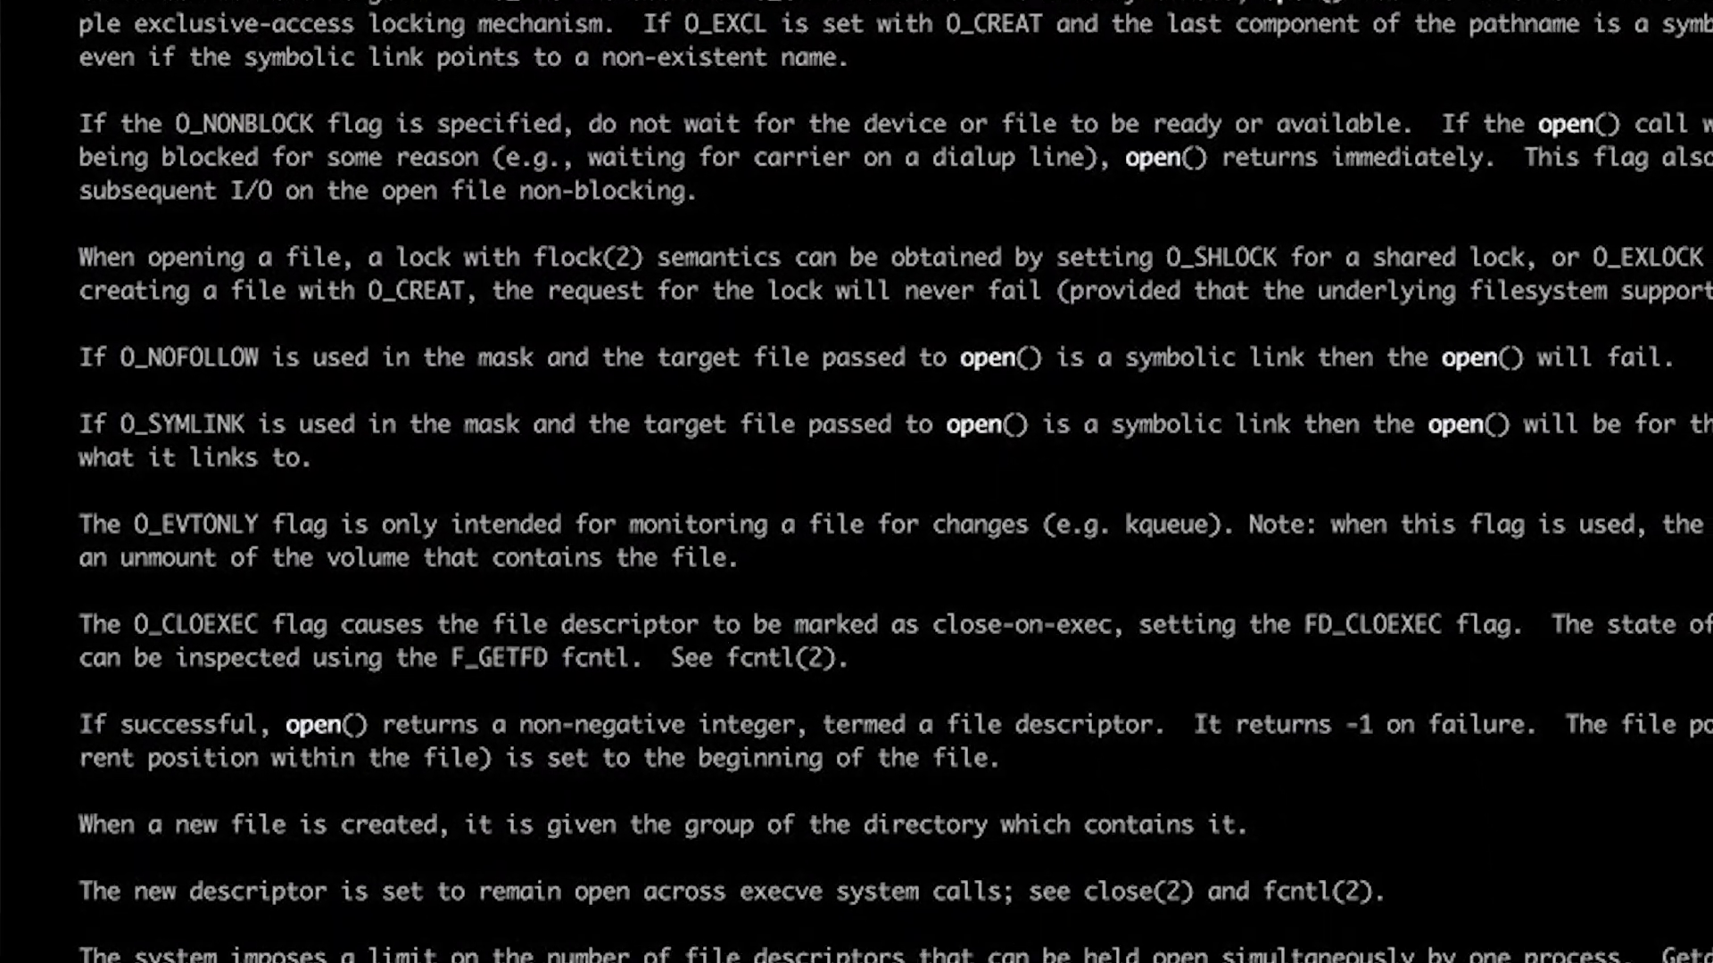
scroll("down", 3)
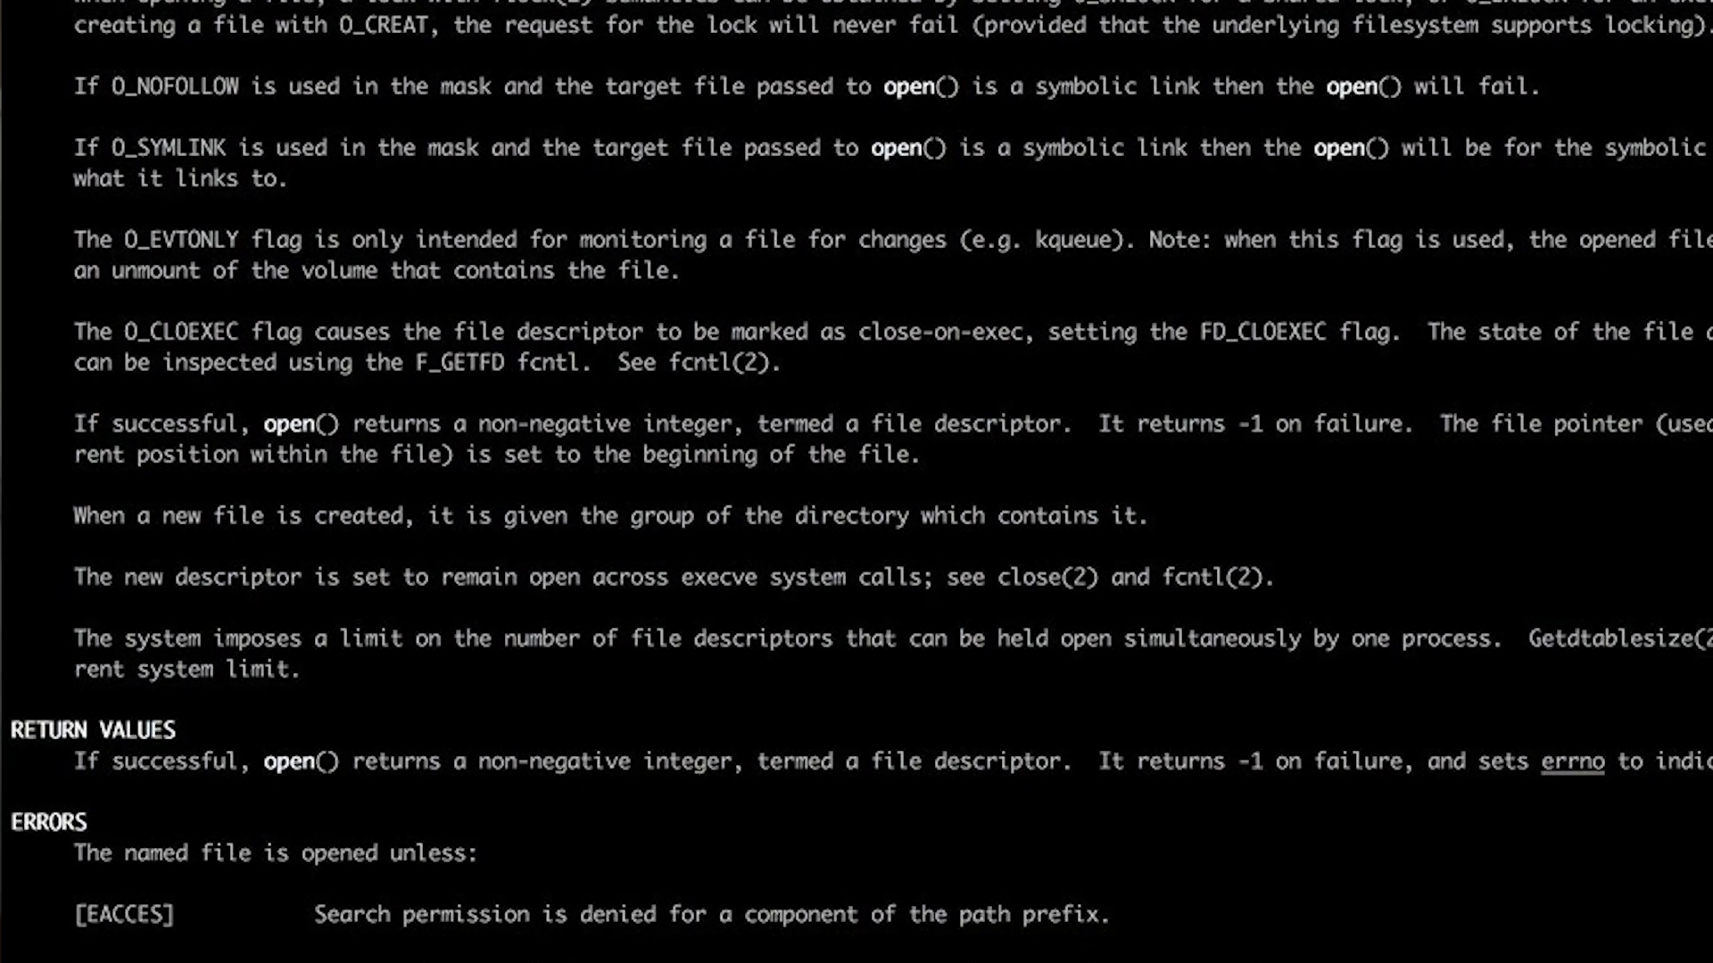
scroll("down", 3)
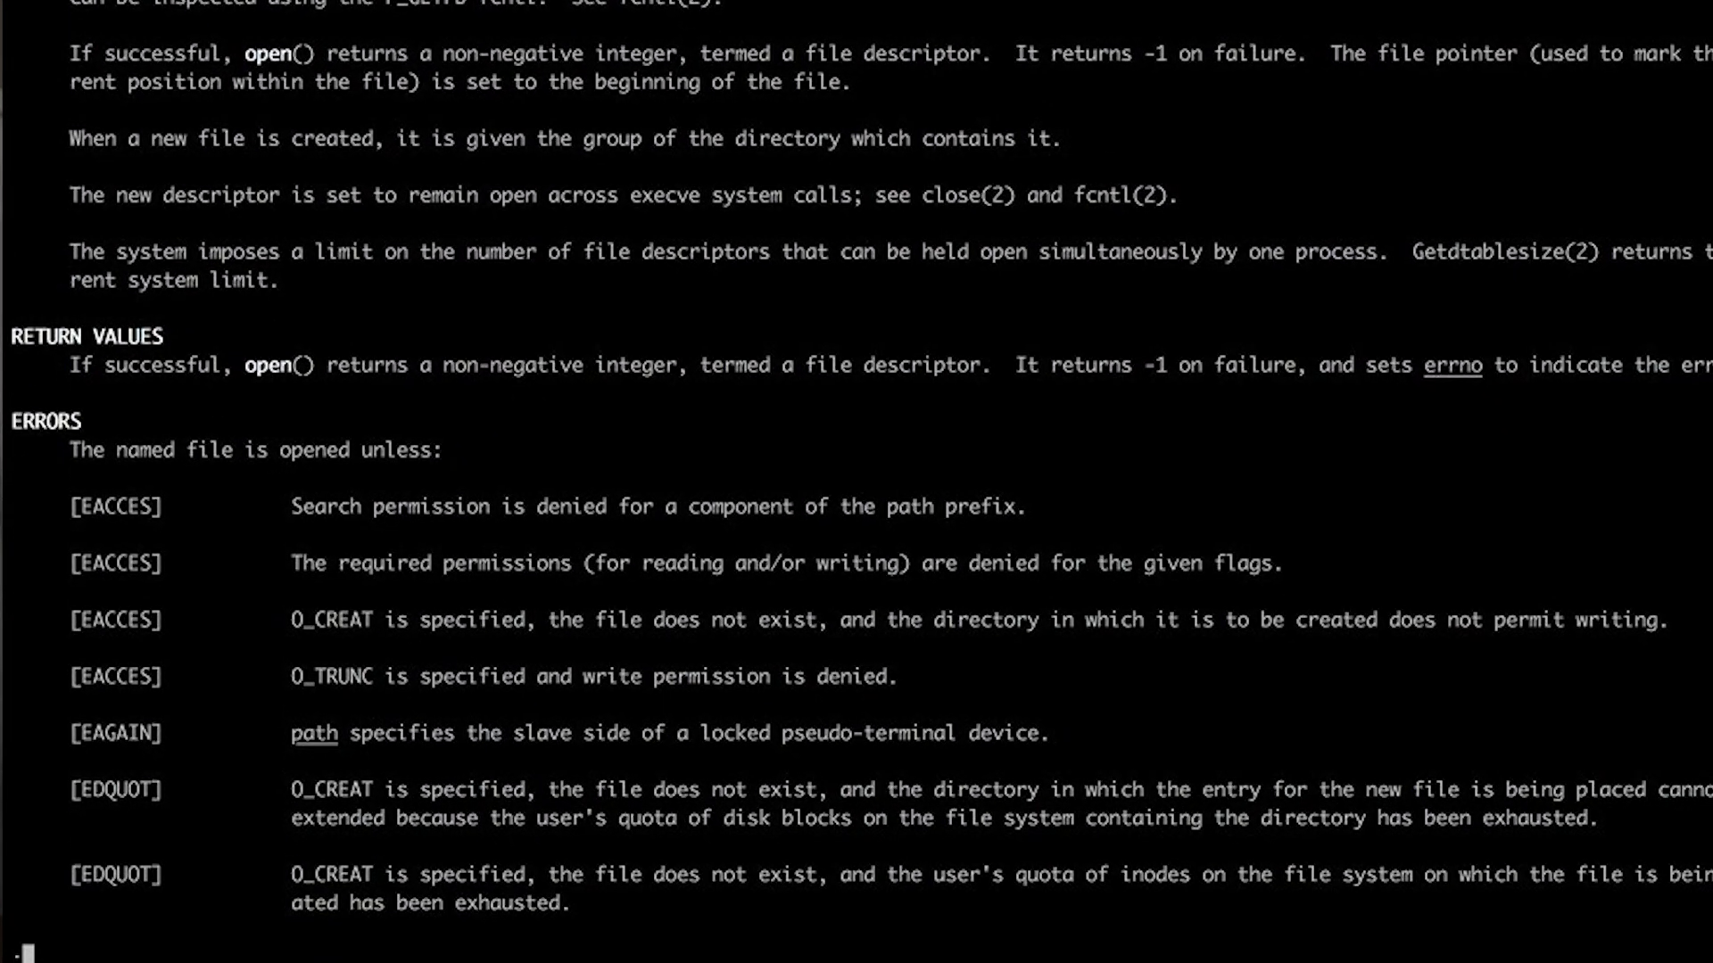
mouse_move(1010, 370)
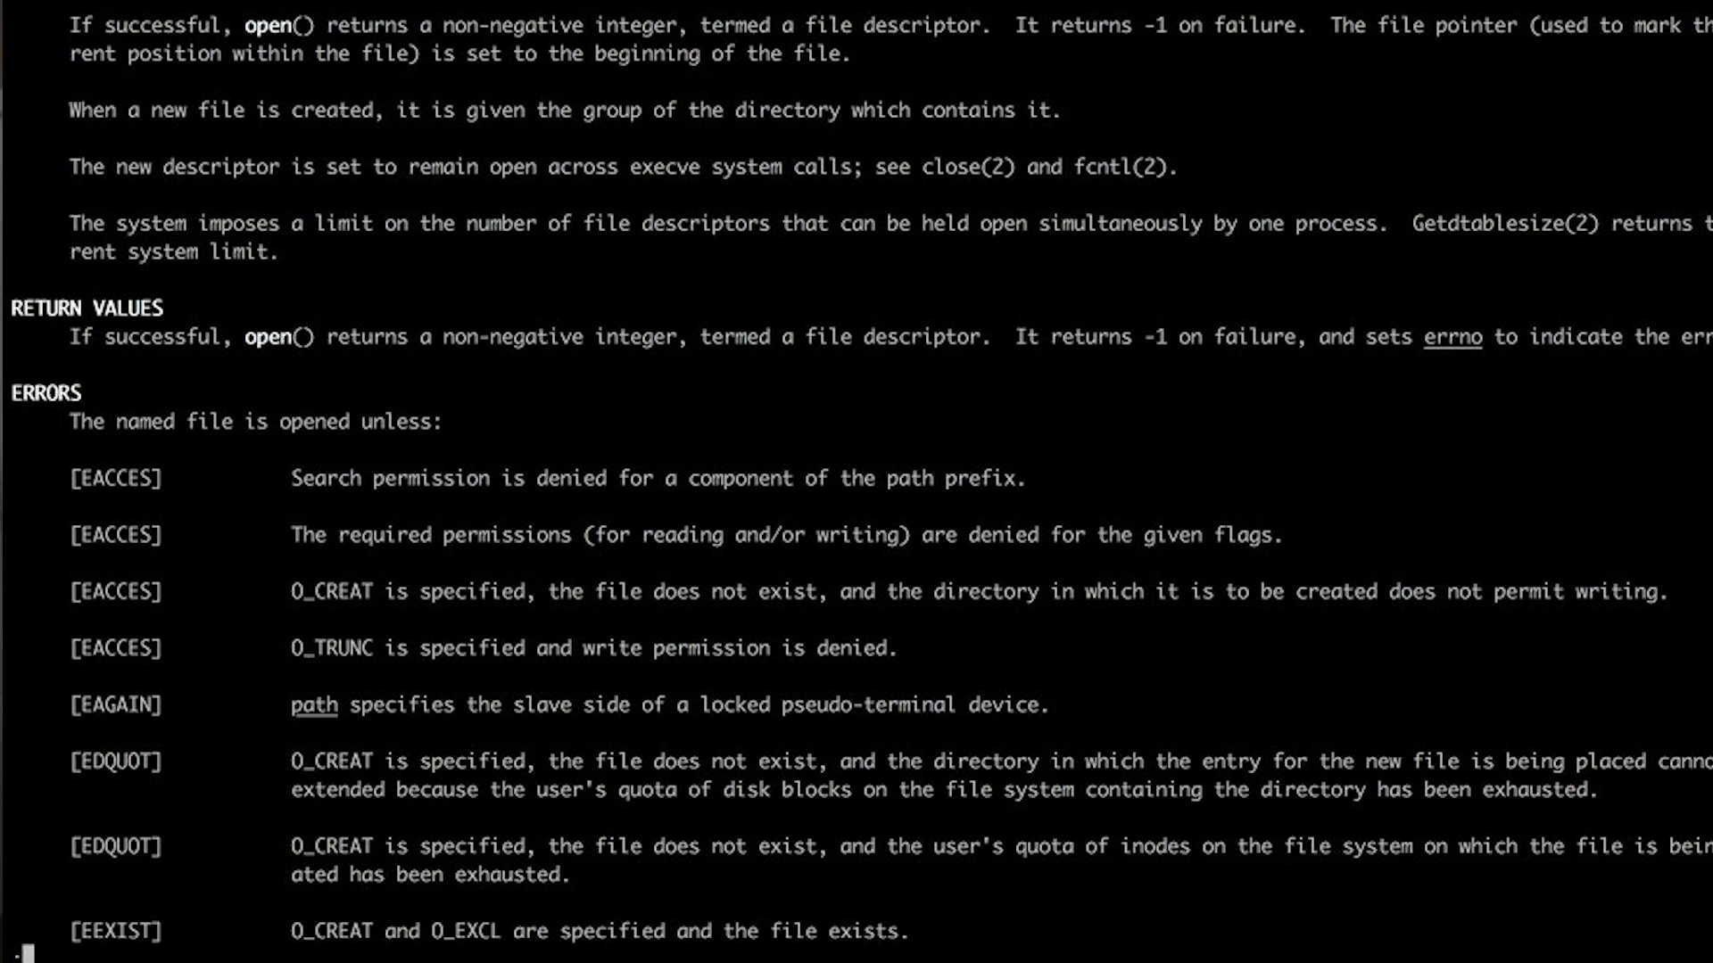
key("q")
type("man fork")
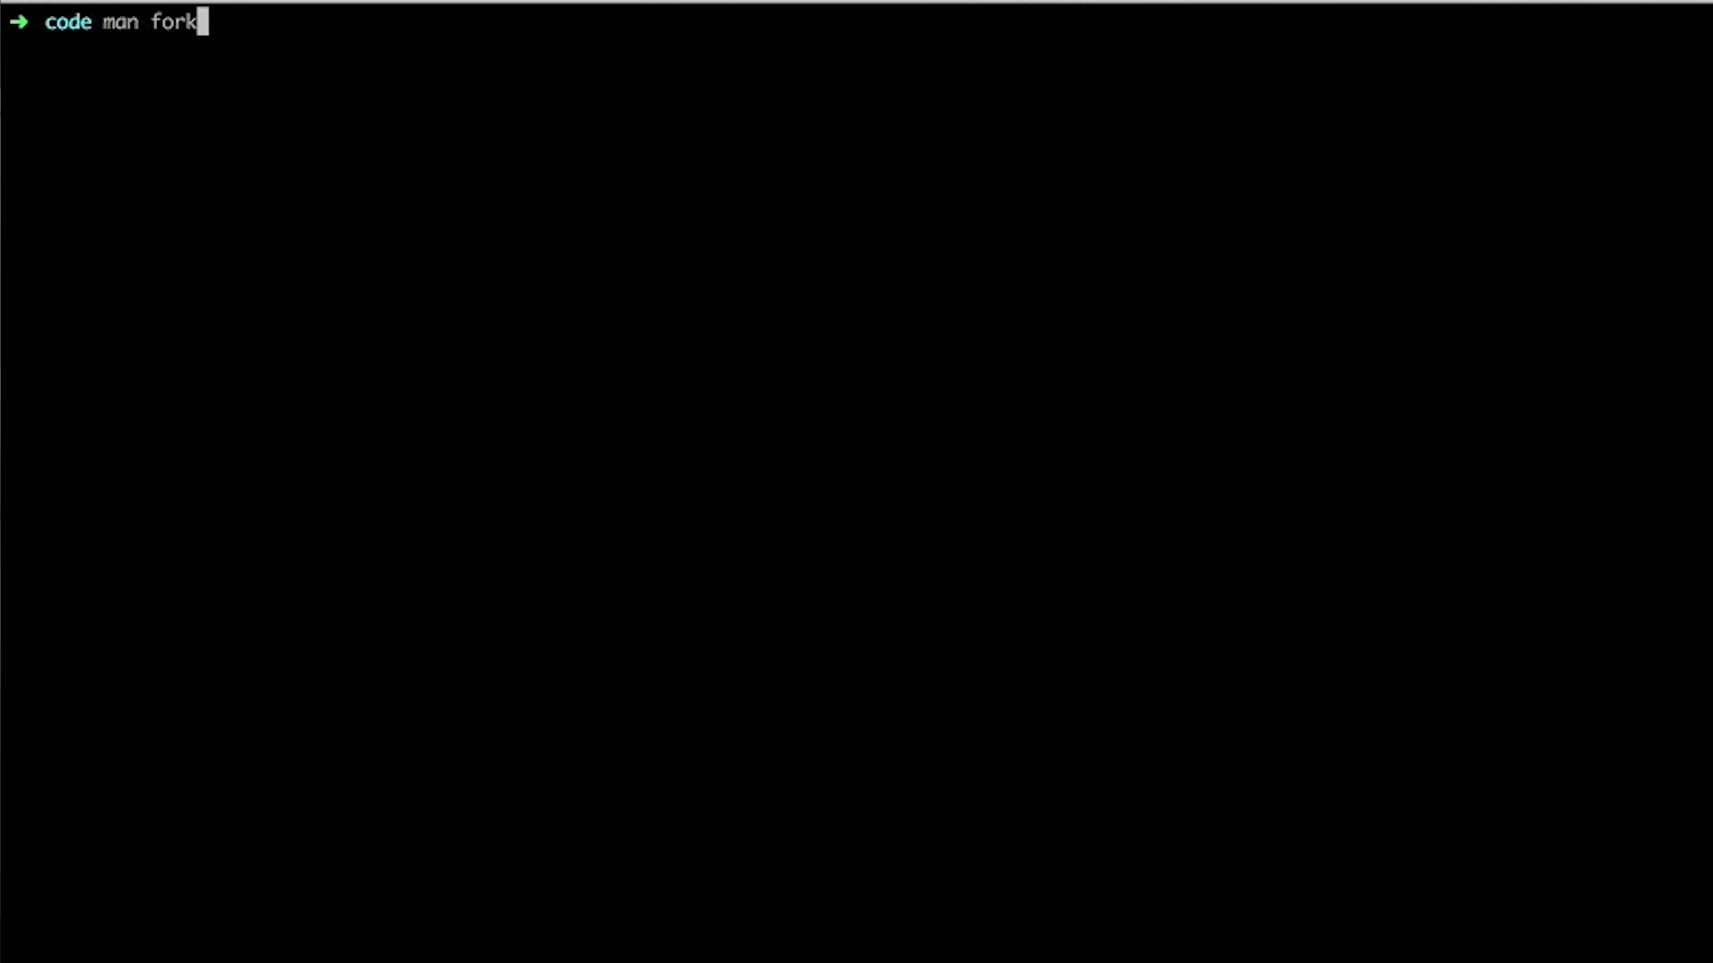
- Submit the man fork command at the prompt
key("Return")
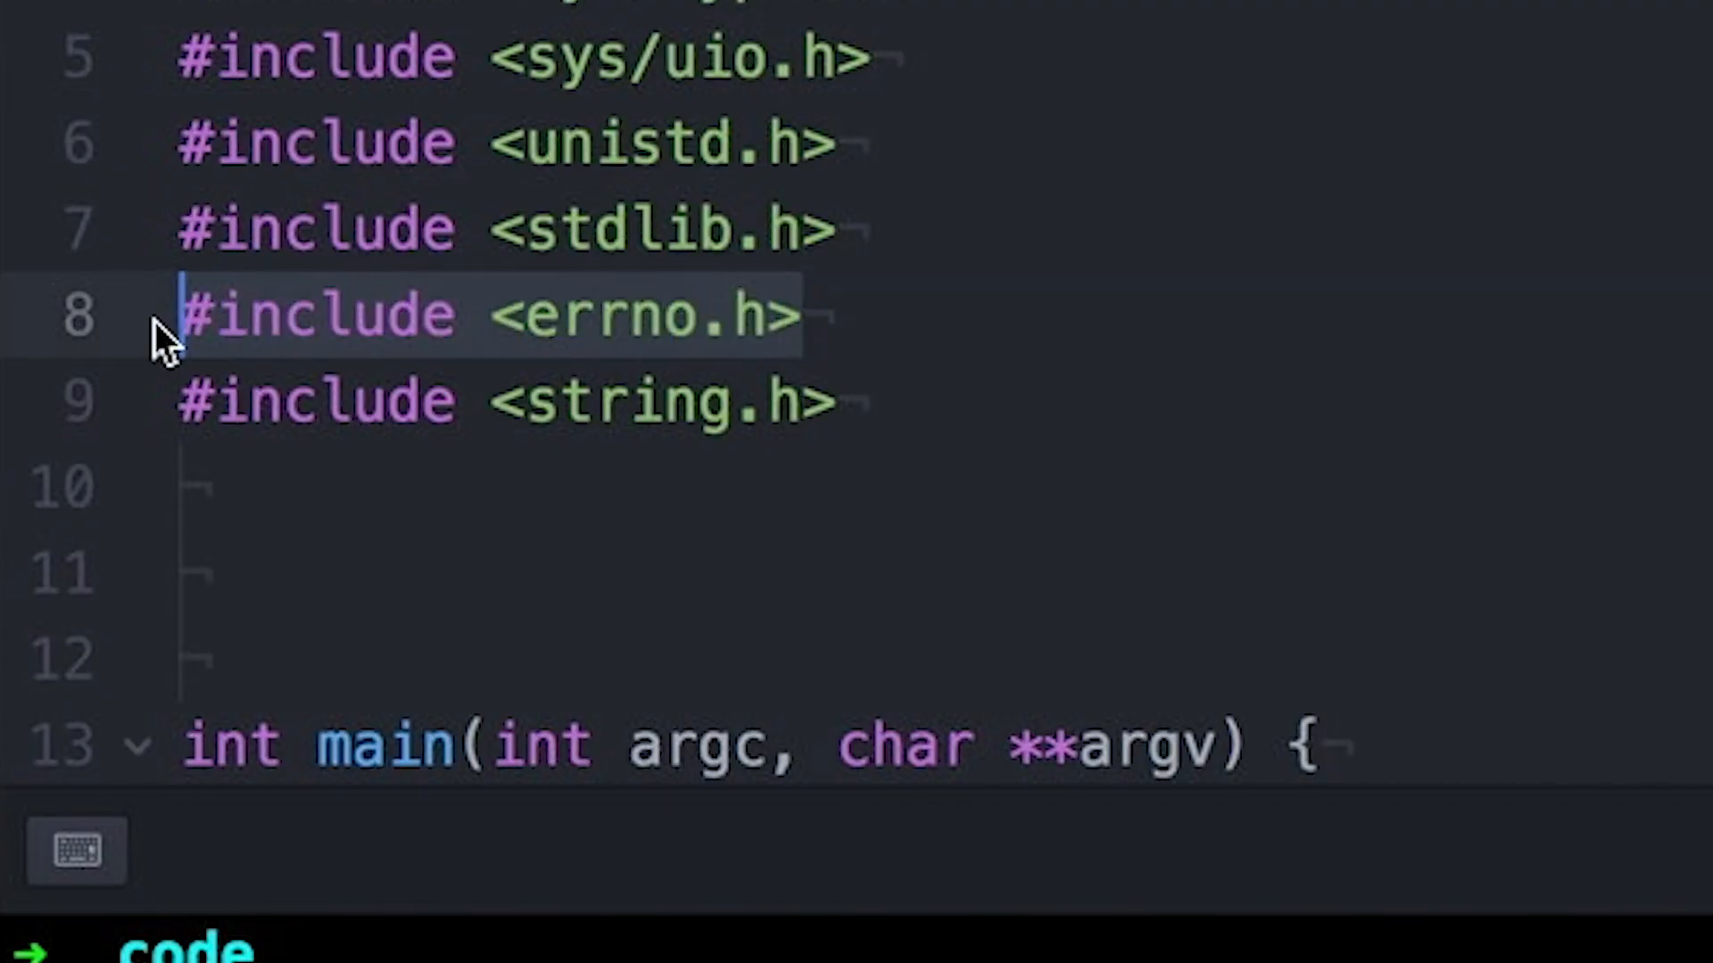
mouse_move(672, 577)
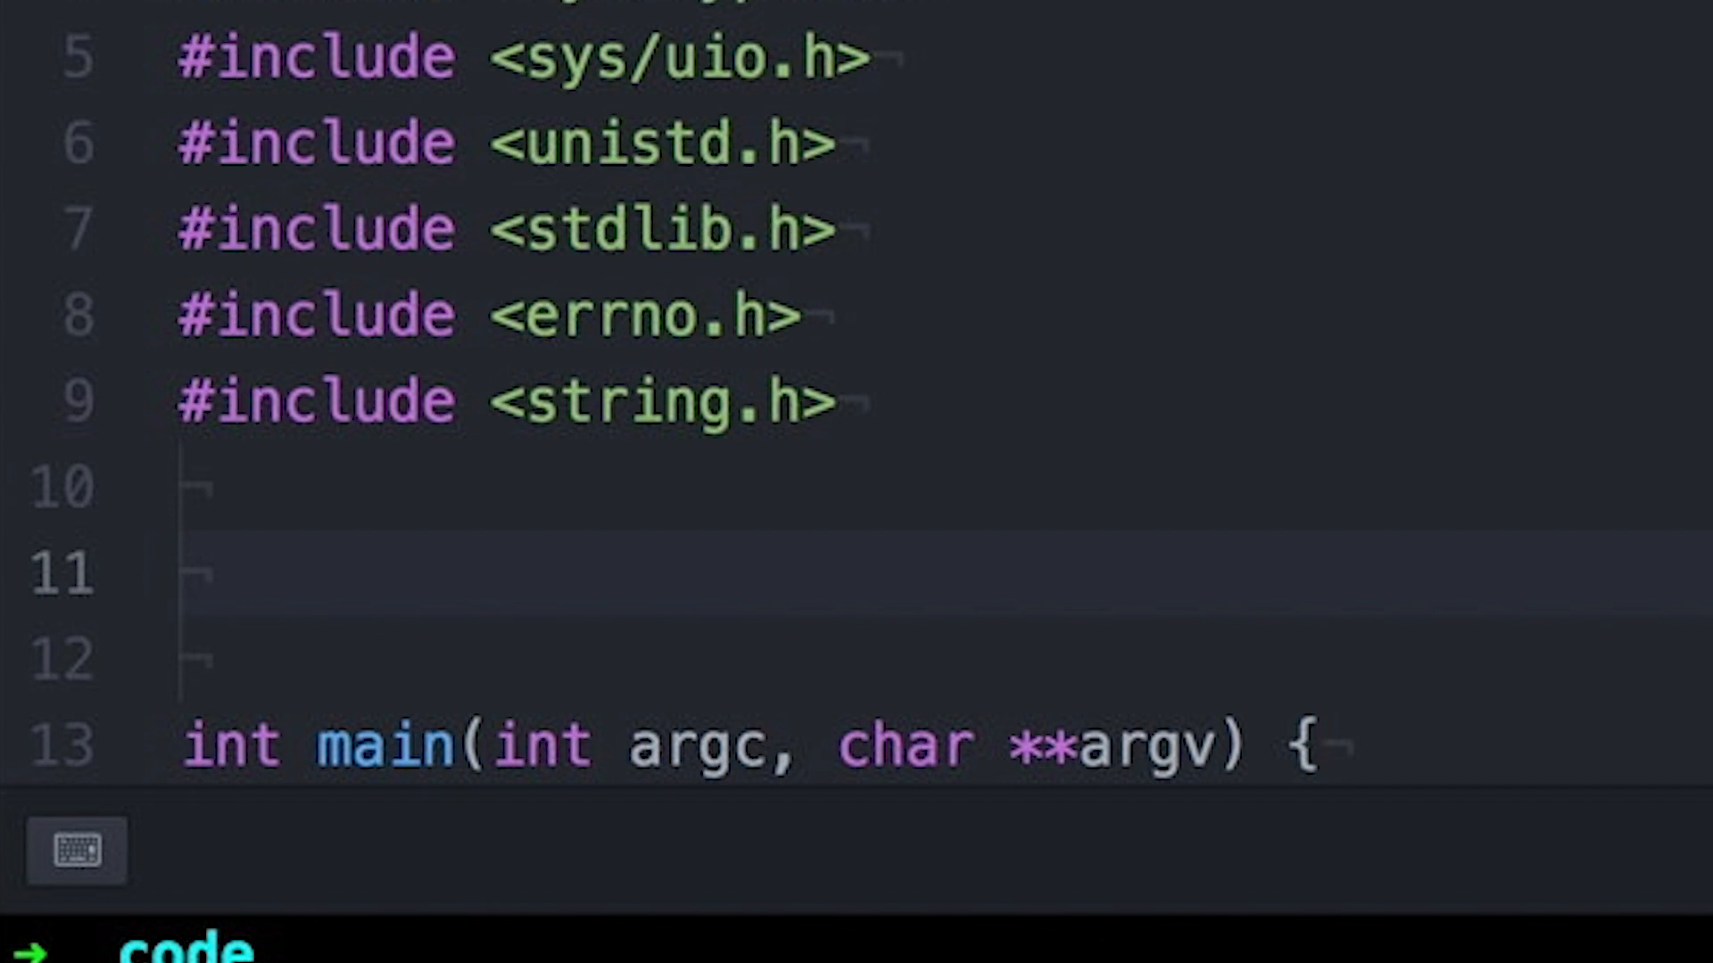
- Scroll through cat.c to review the includes before recompiling
scroll("down", 3)
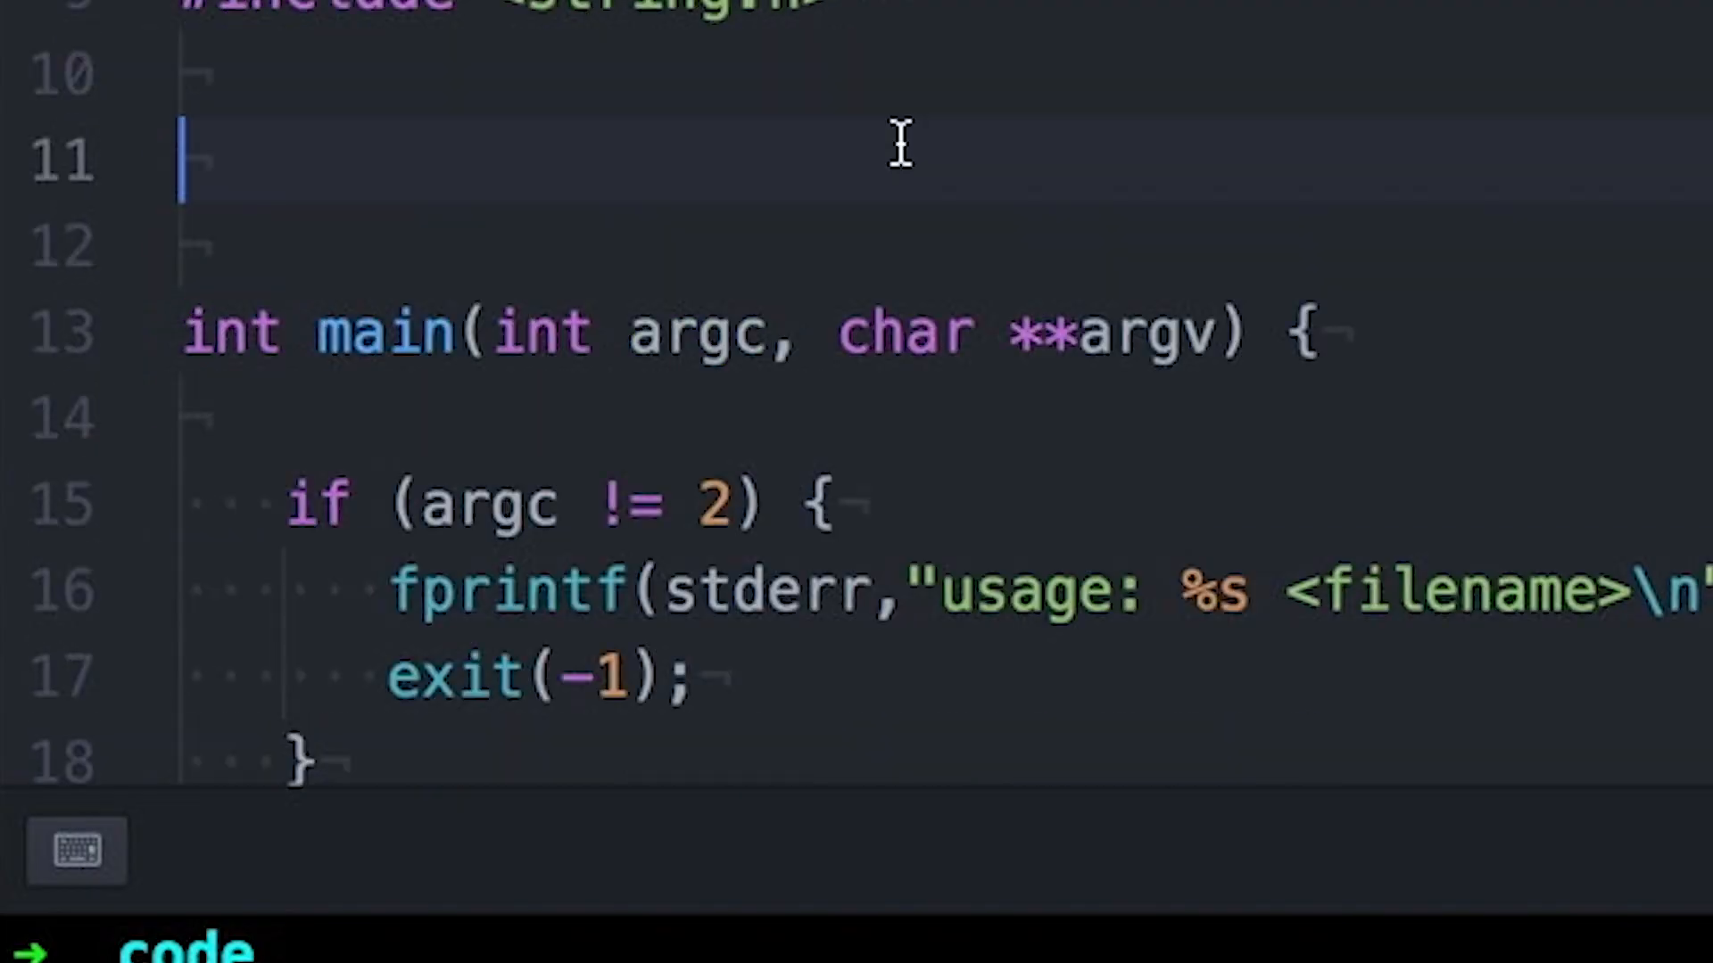
scroll("down", 3)
type("./a.out")
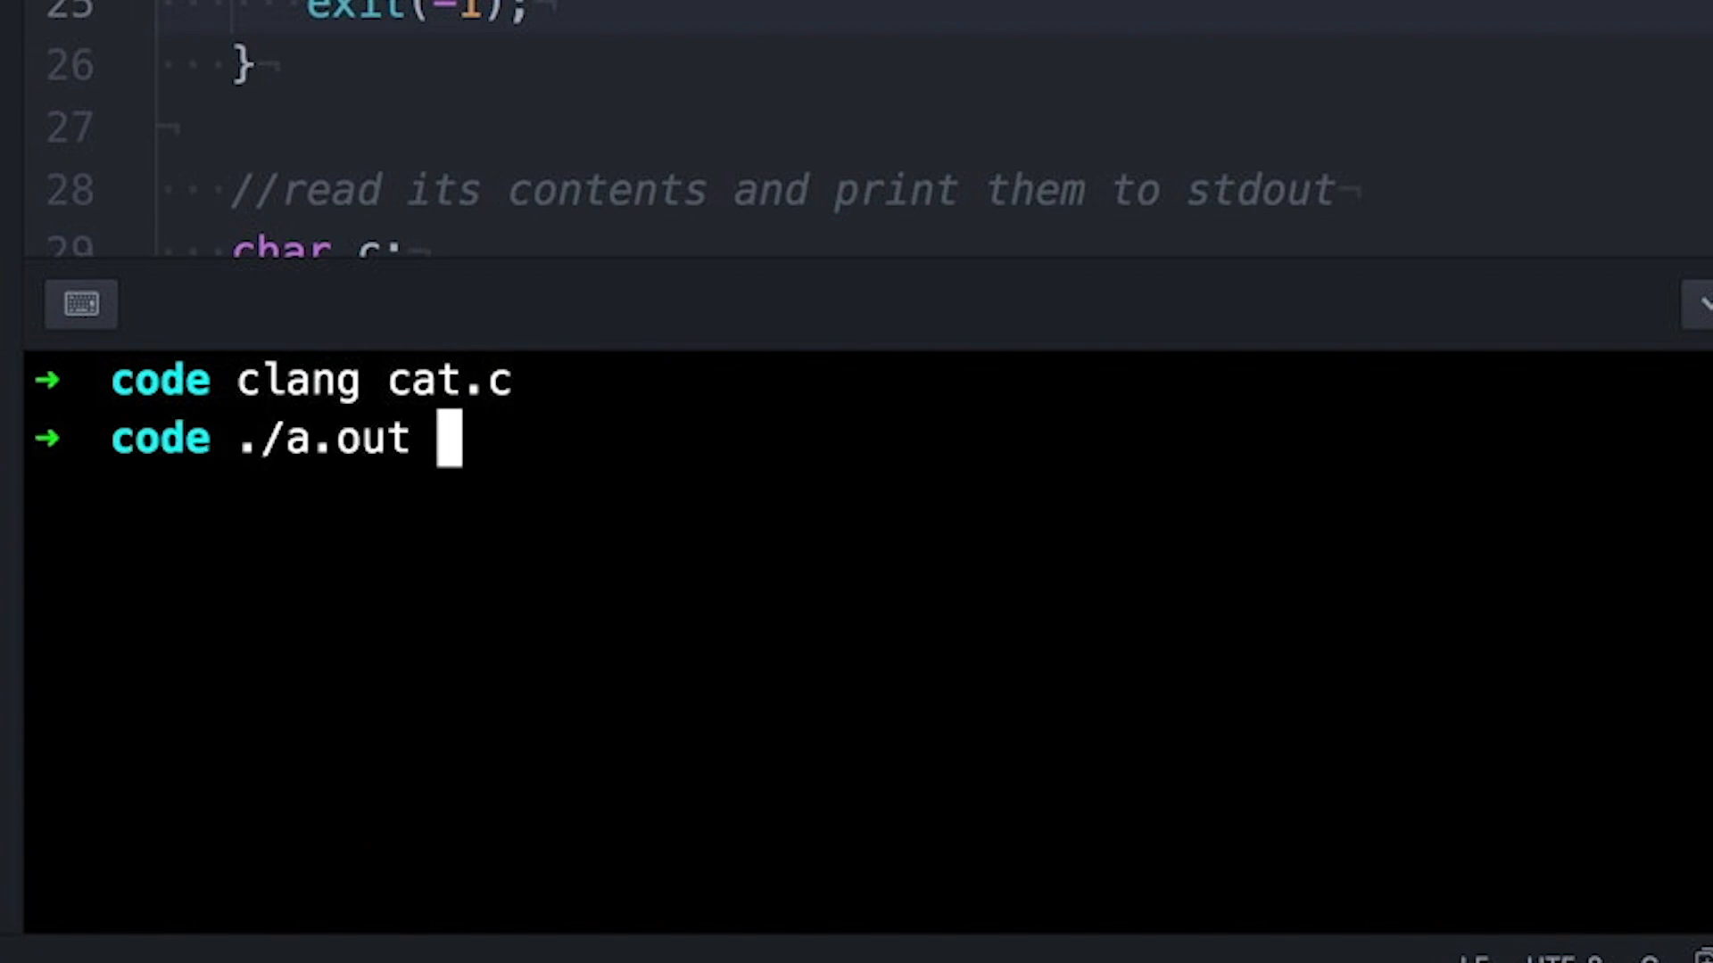
- Recompile cat.c and run a.out on a very long ./././… path, getting "File name too long"
key("Return")
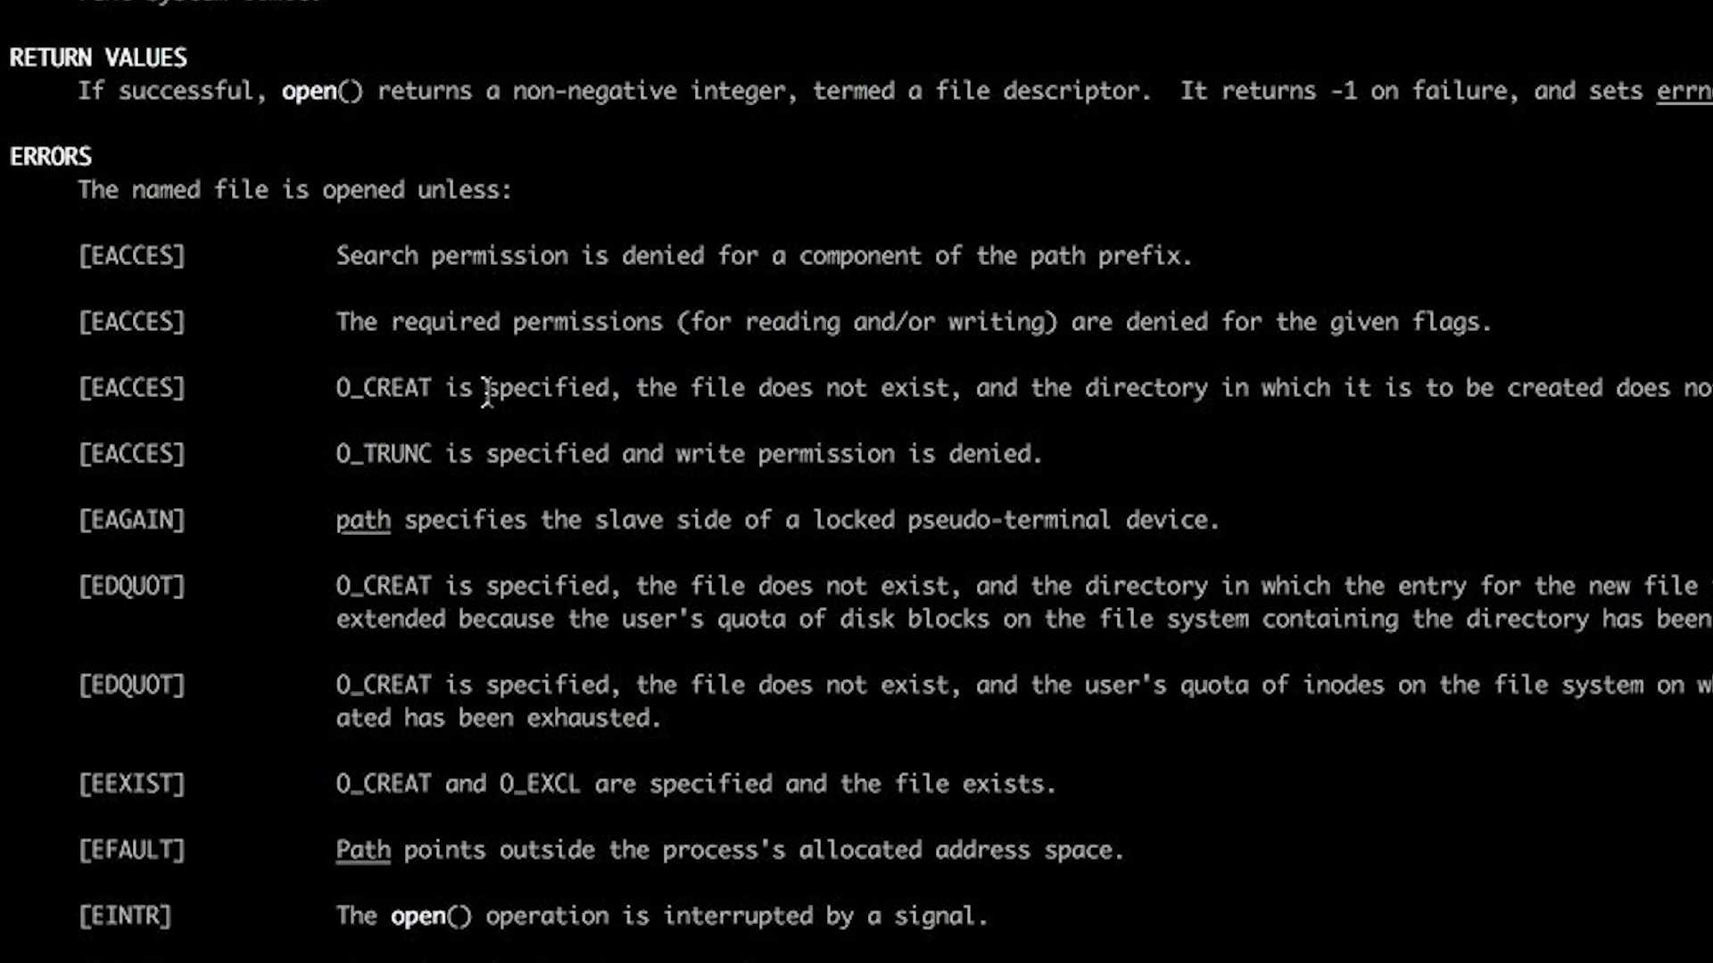
scroll("down", 3)
type("clang cat.c")
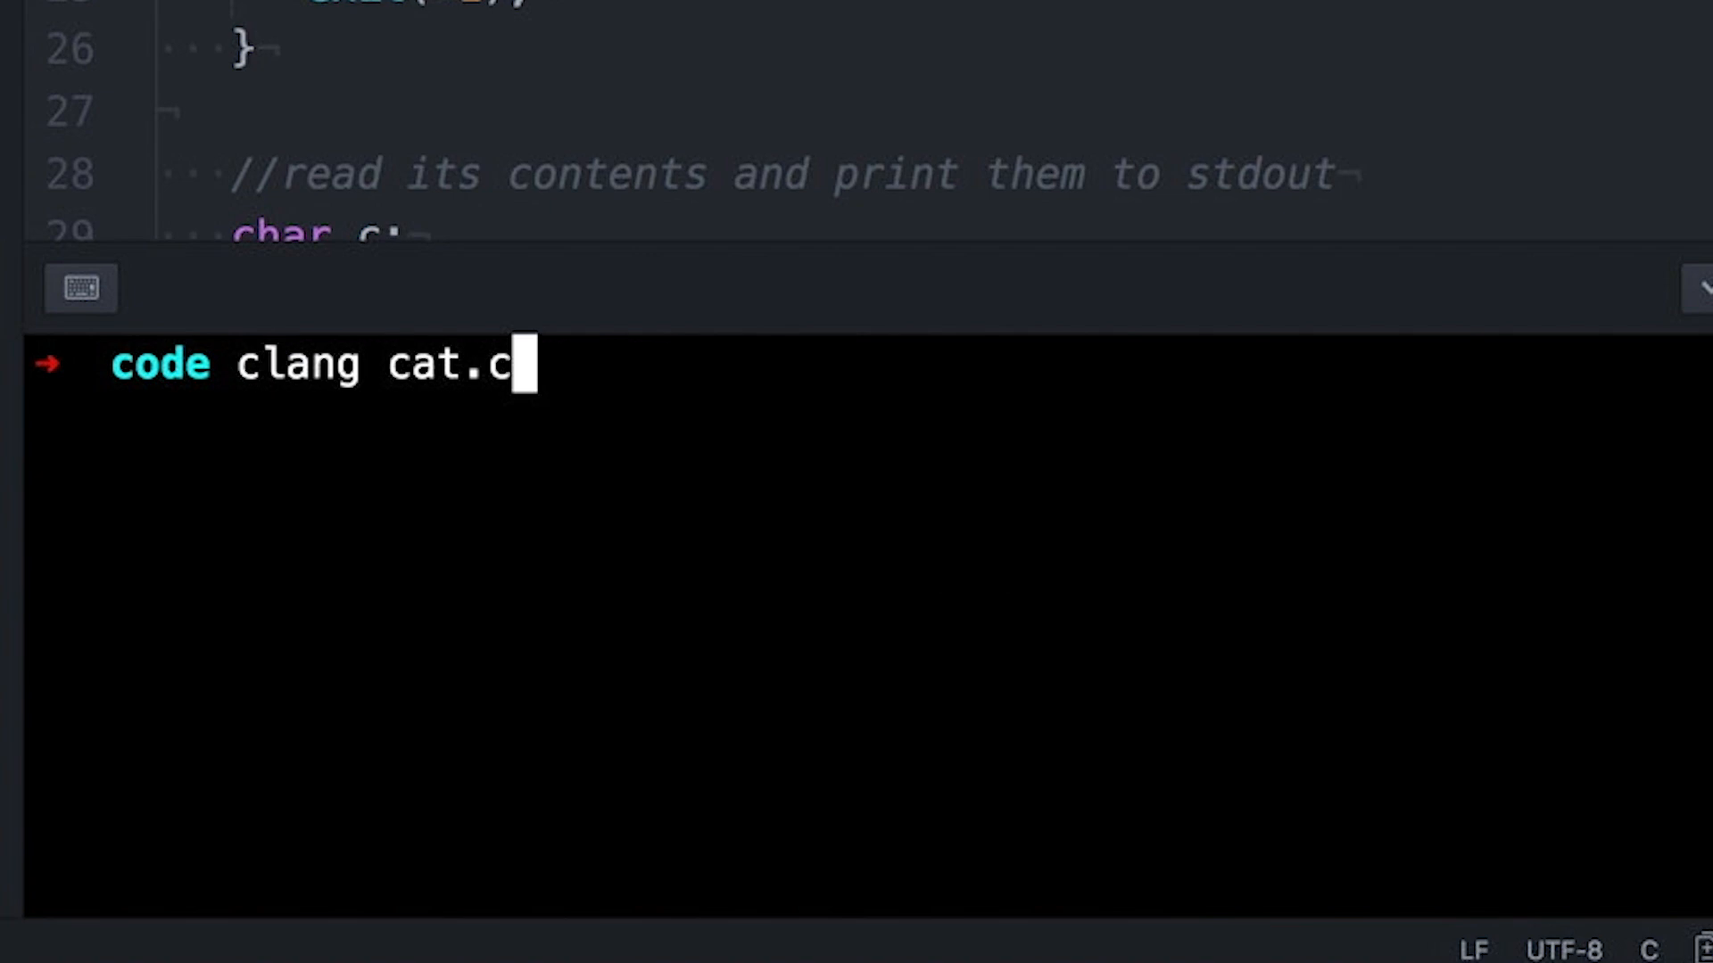
key("Return")
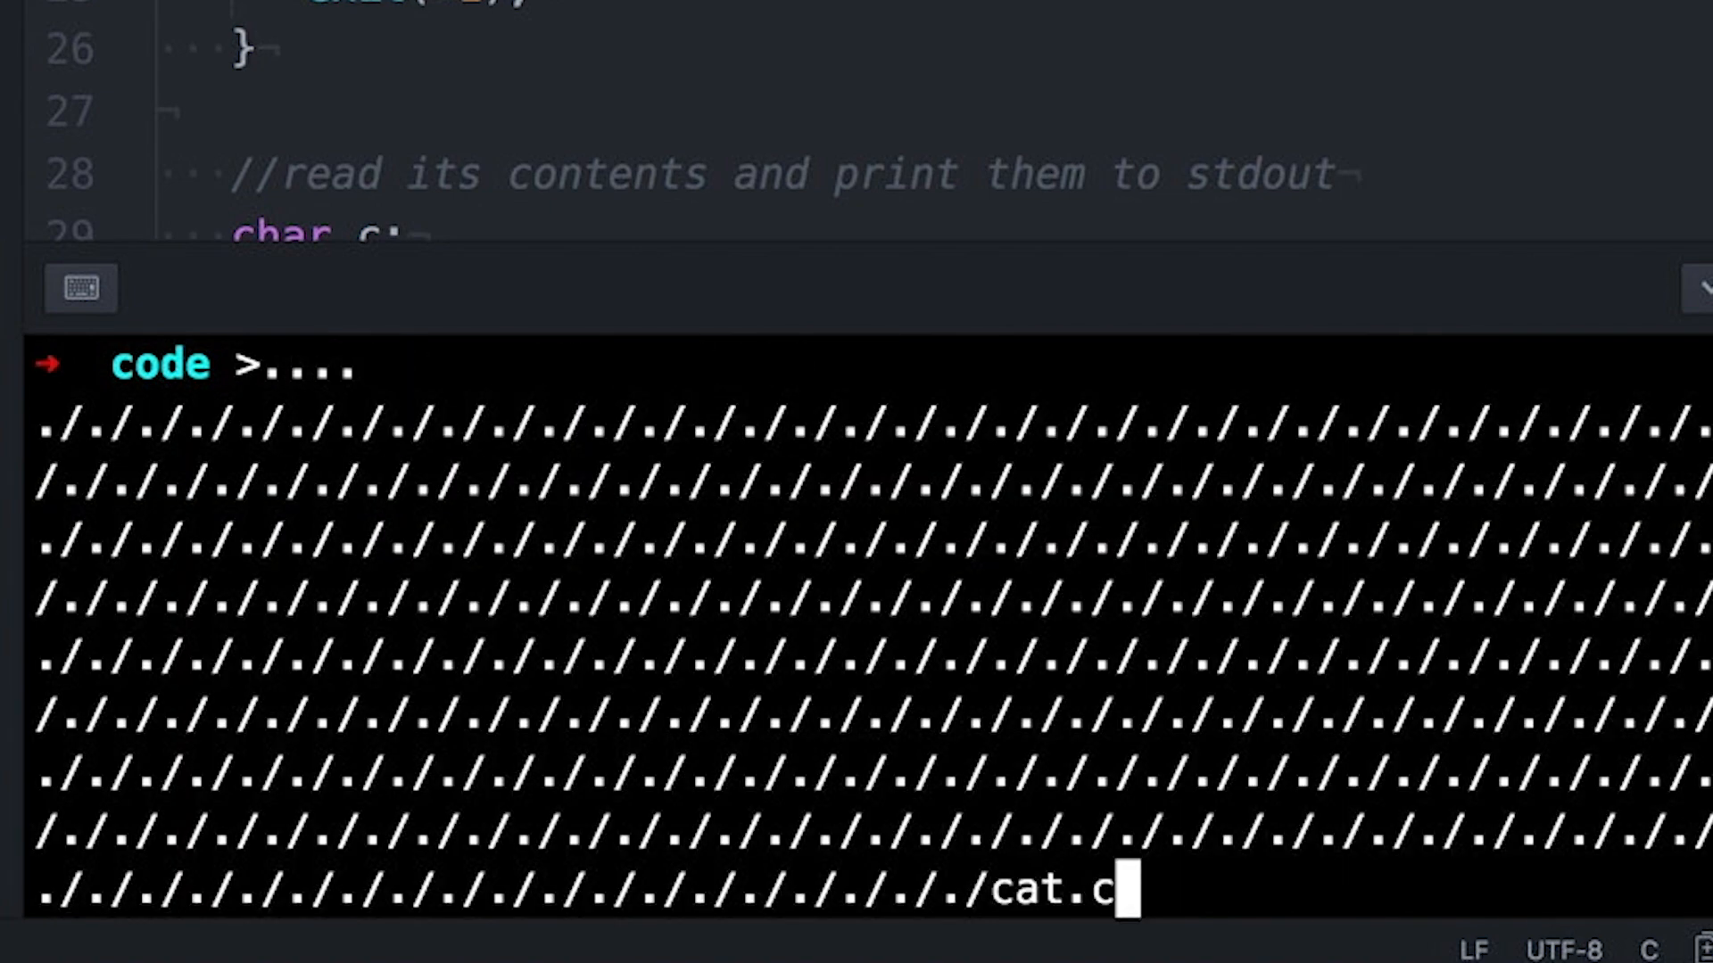
key("Return")
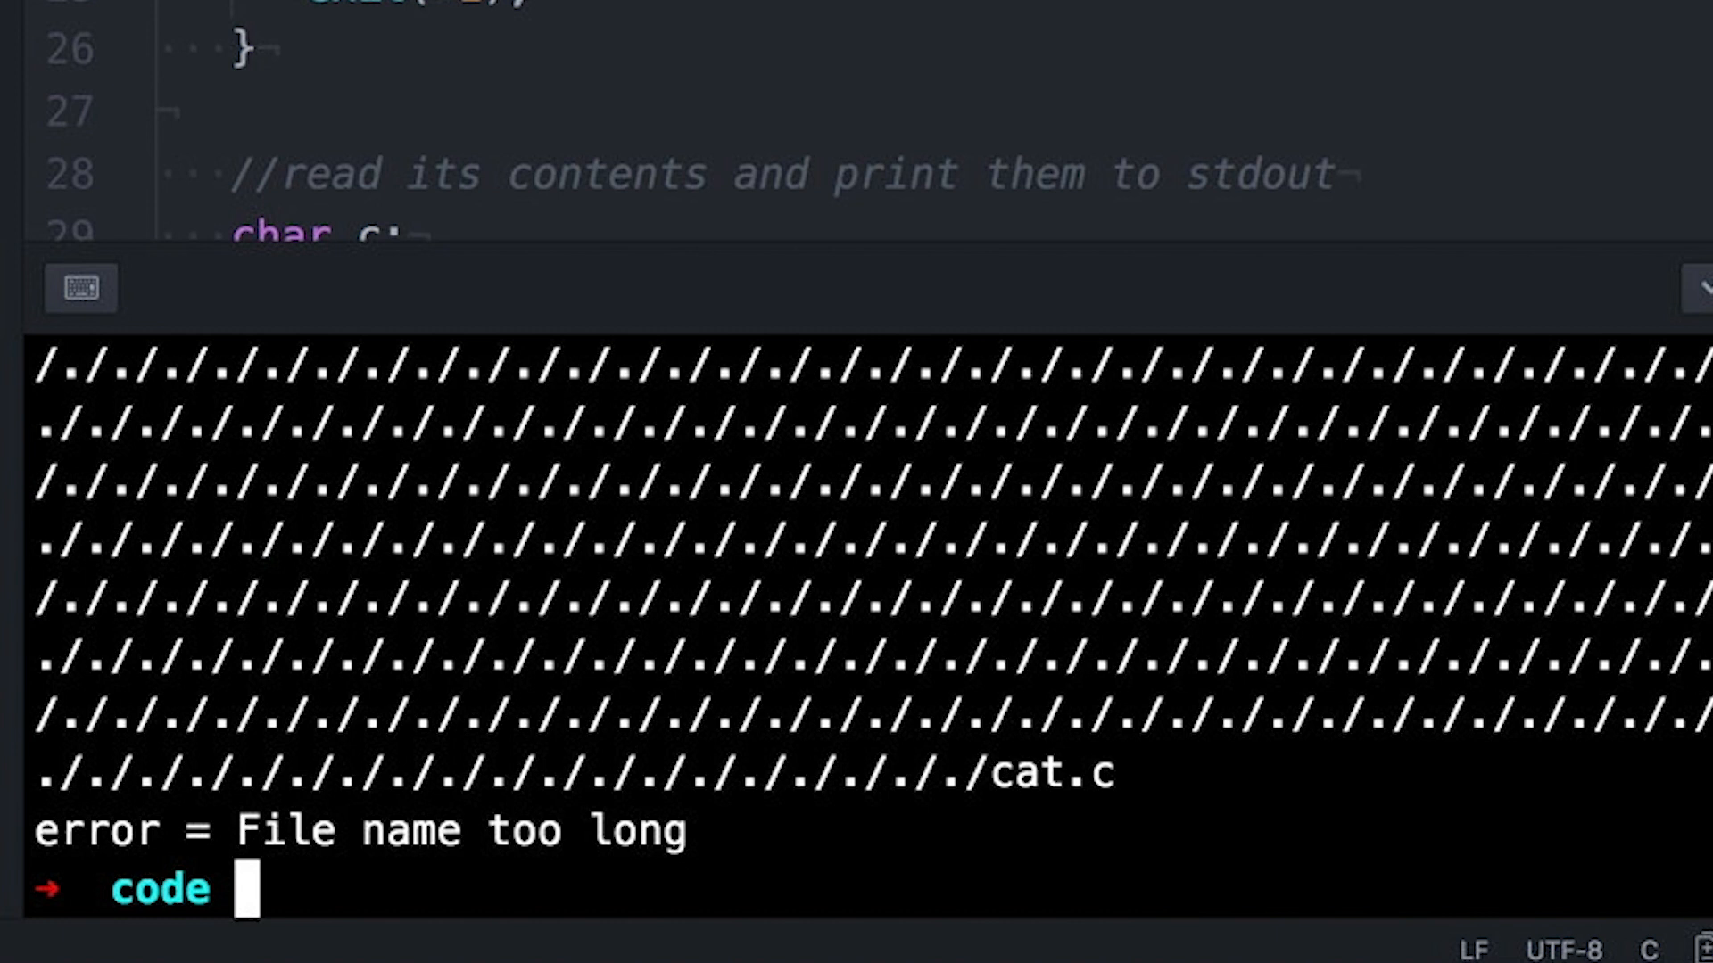
mouse_move(1297, 36)
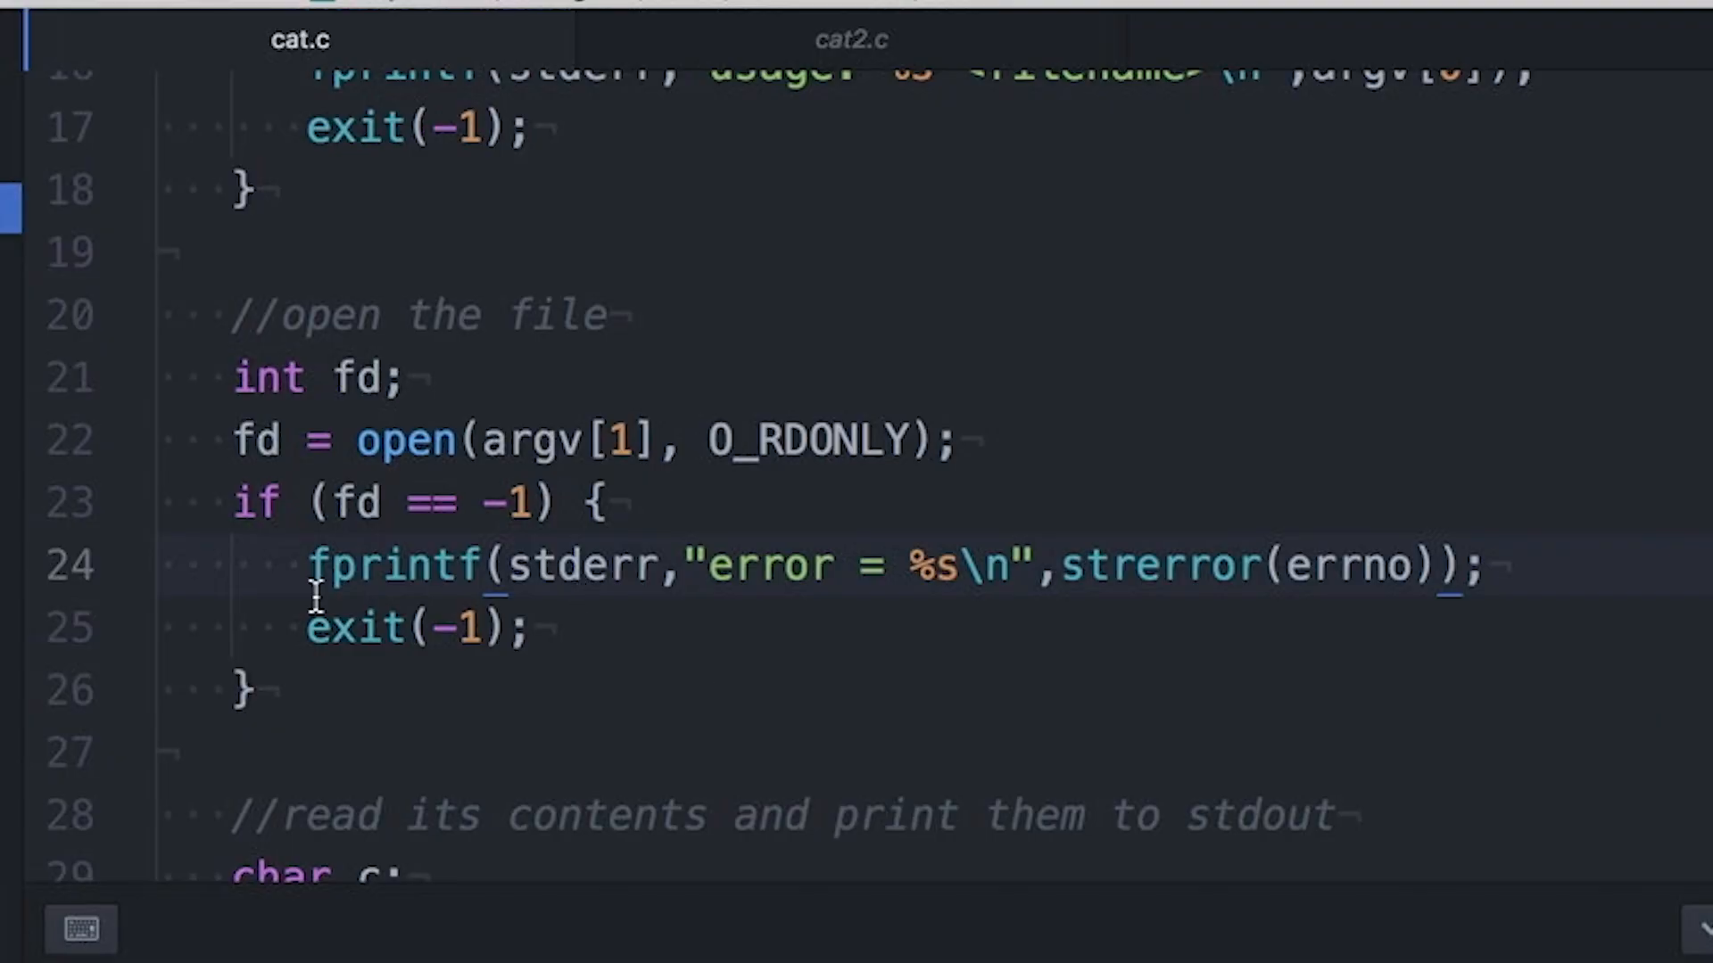
- Select the strerror error-printing line and note perror() as an alternative
left_click(350, 565)
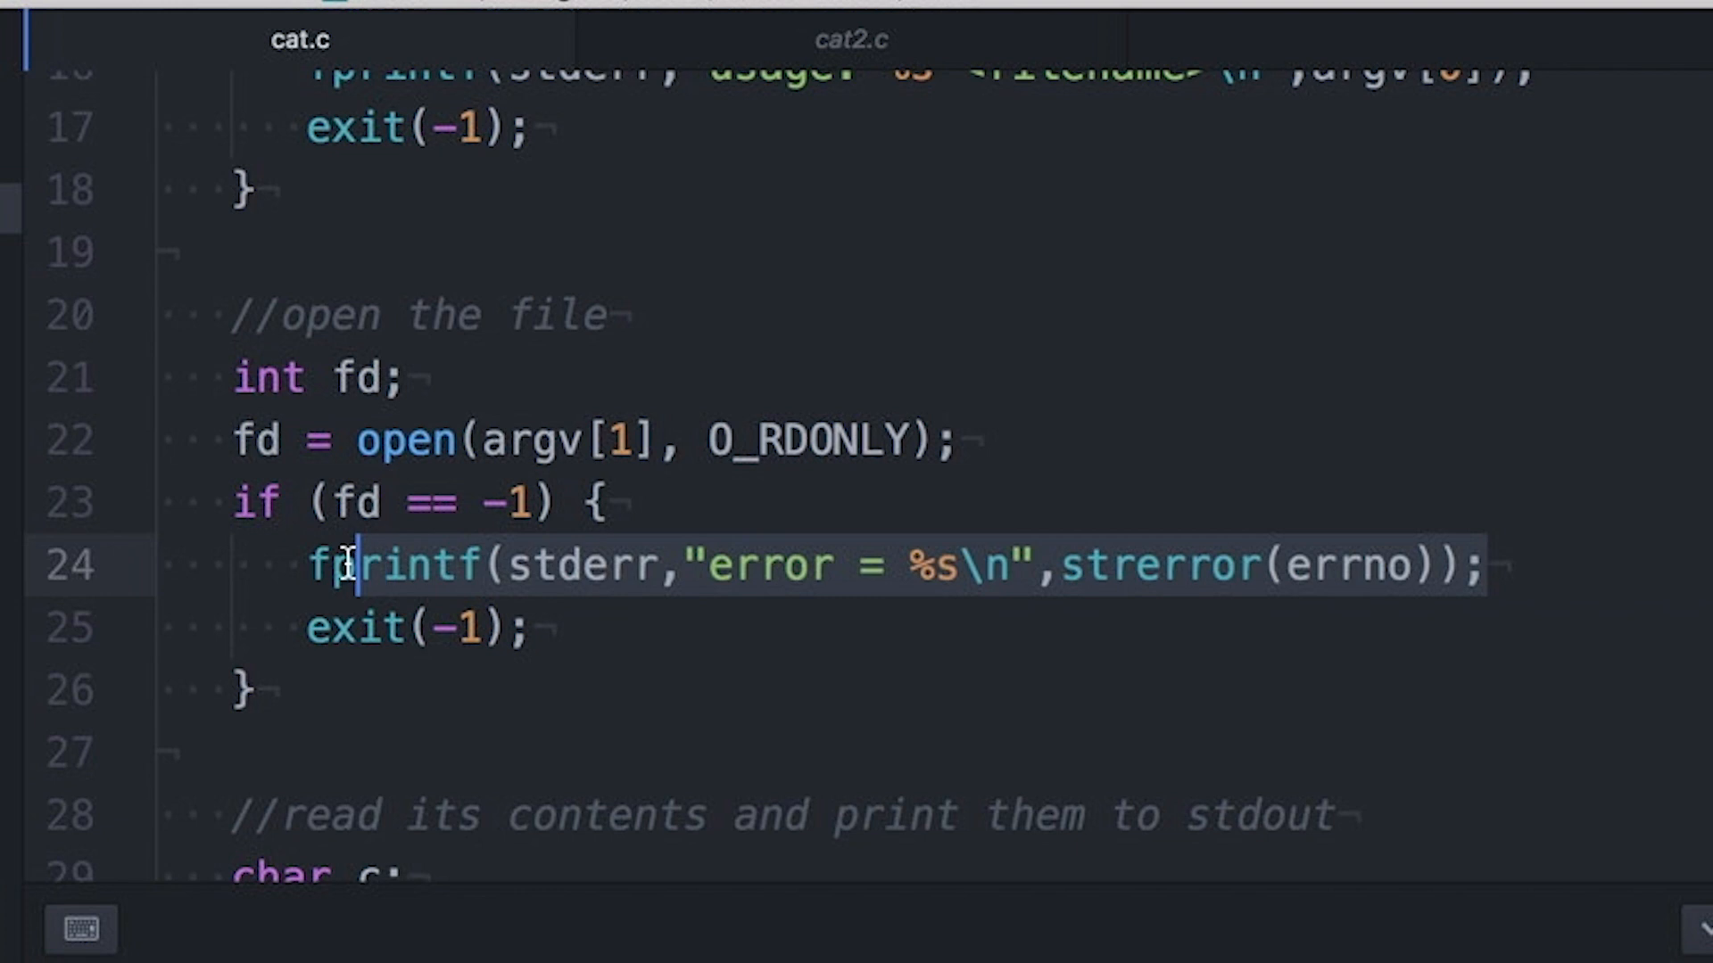
type("perror()")
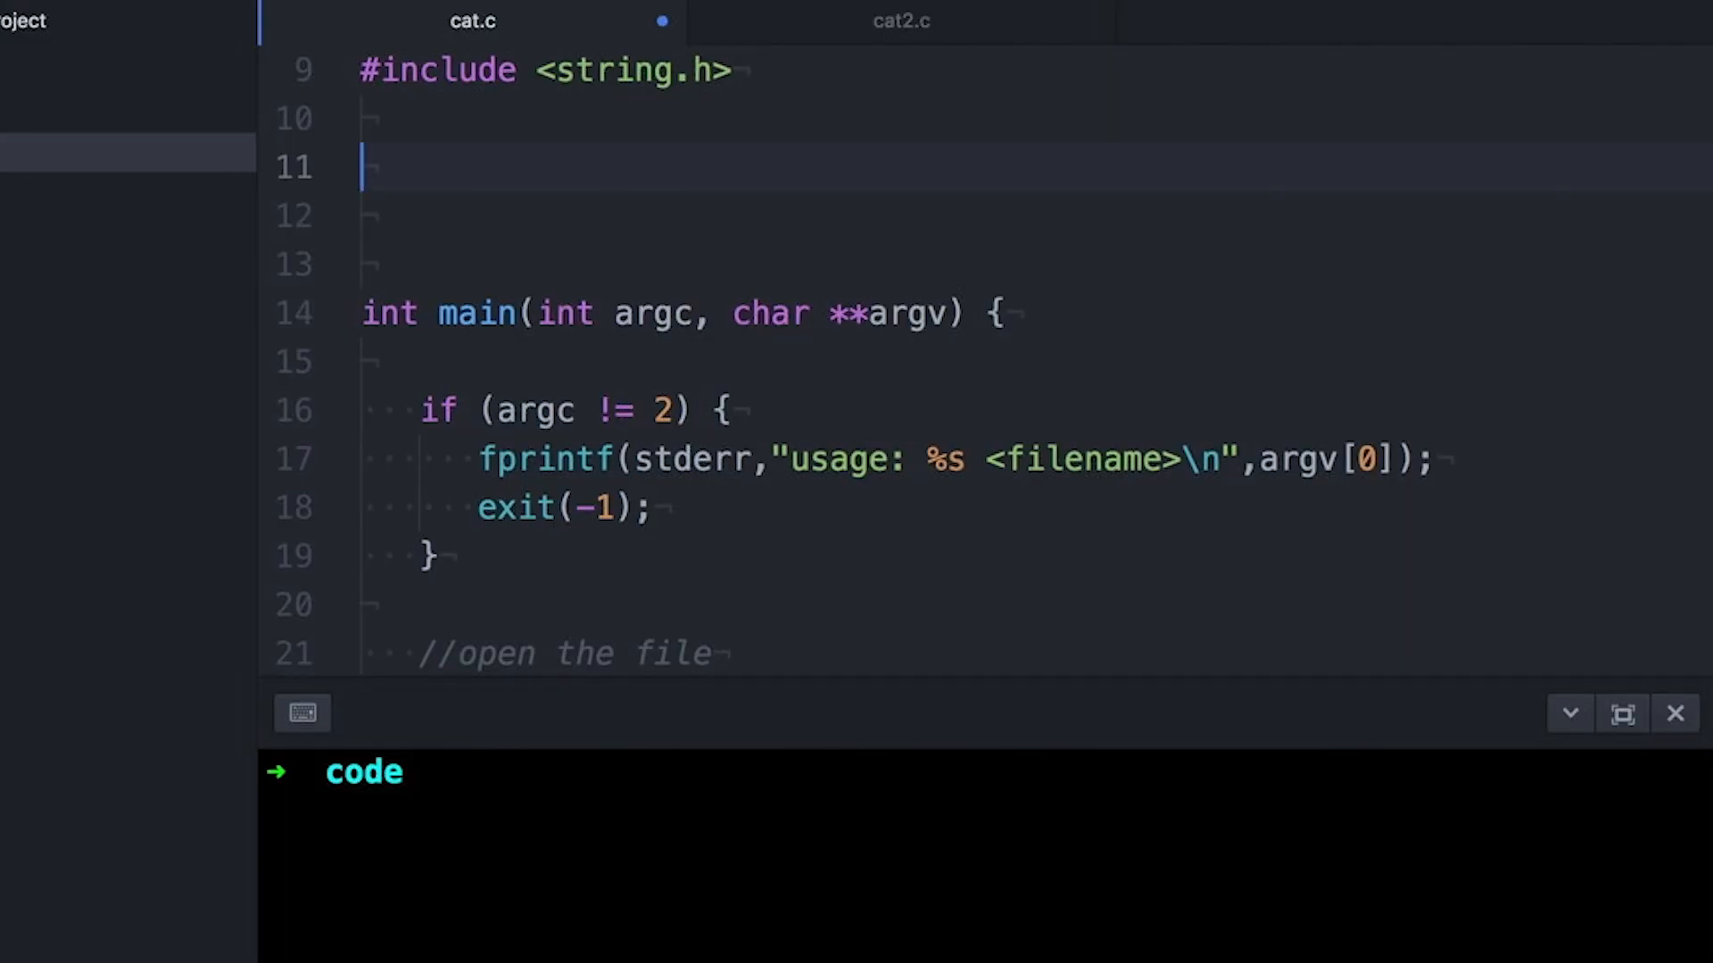
- Define the CHECK(X) macro that reports errors via strerror(errno) and exits on -1
type("#define CHECK(X) ({in")
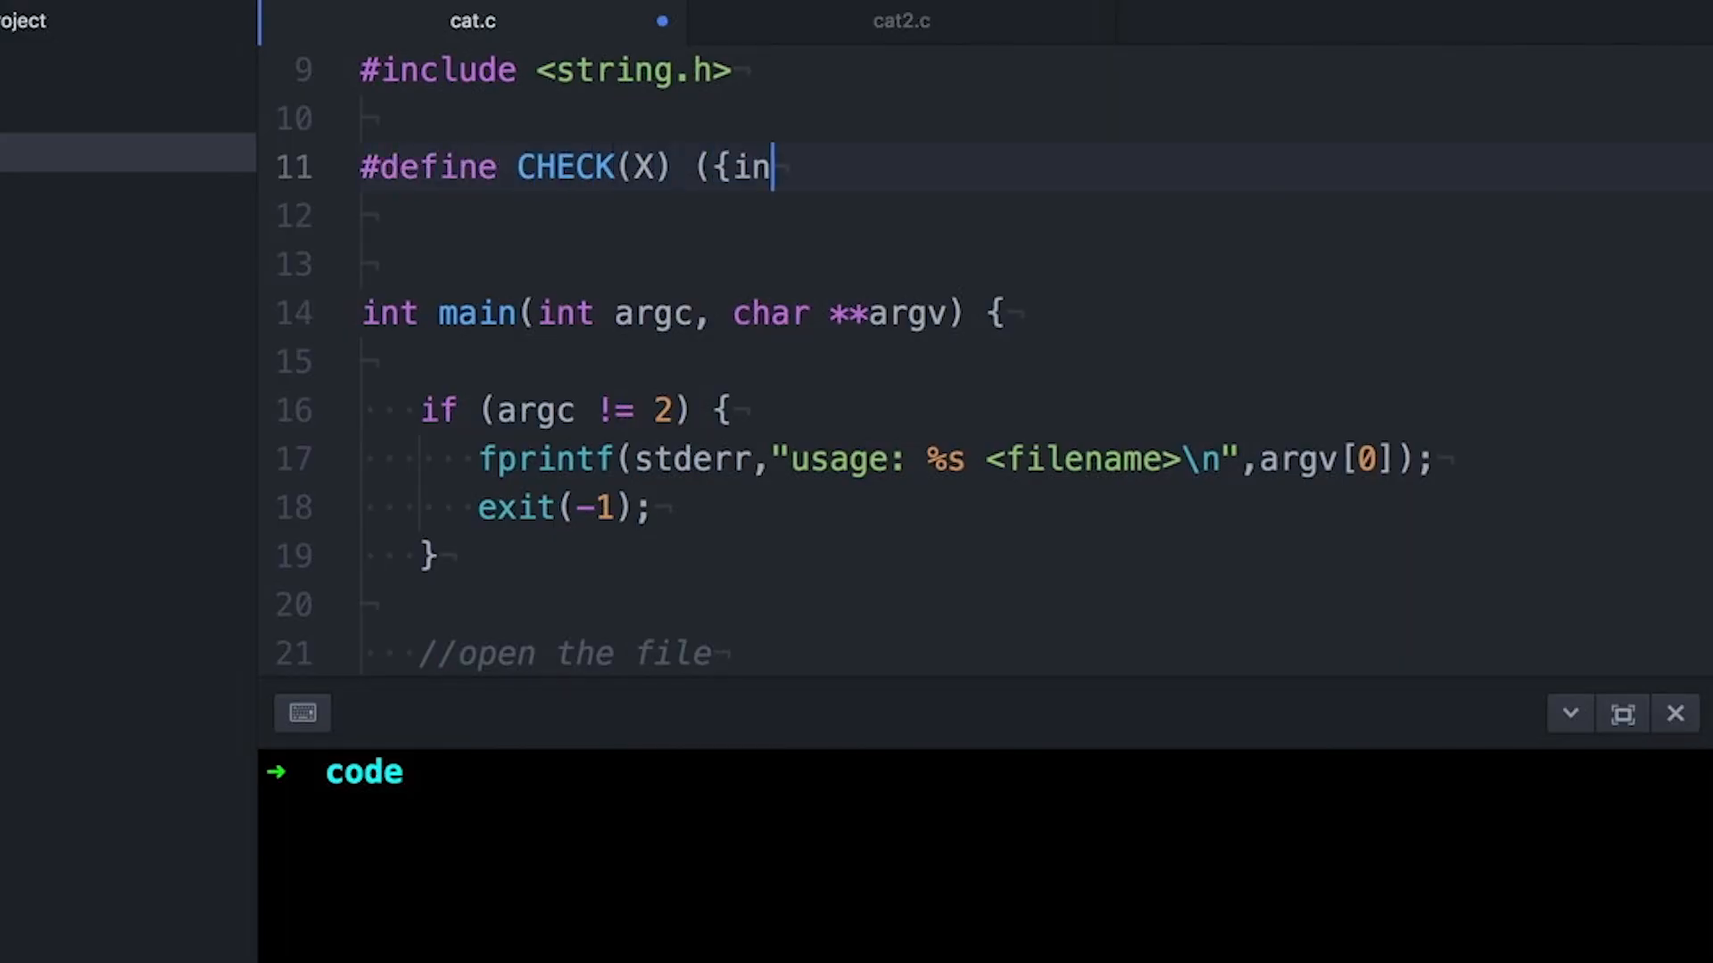
type("t __val = (X); (__val ==-1 ?")
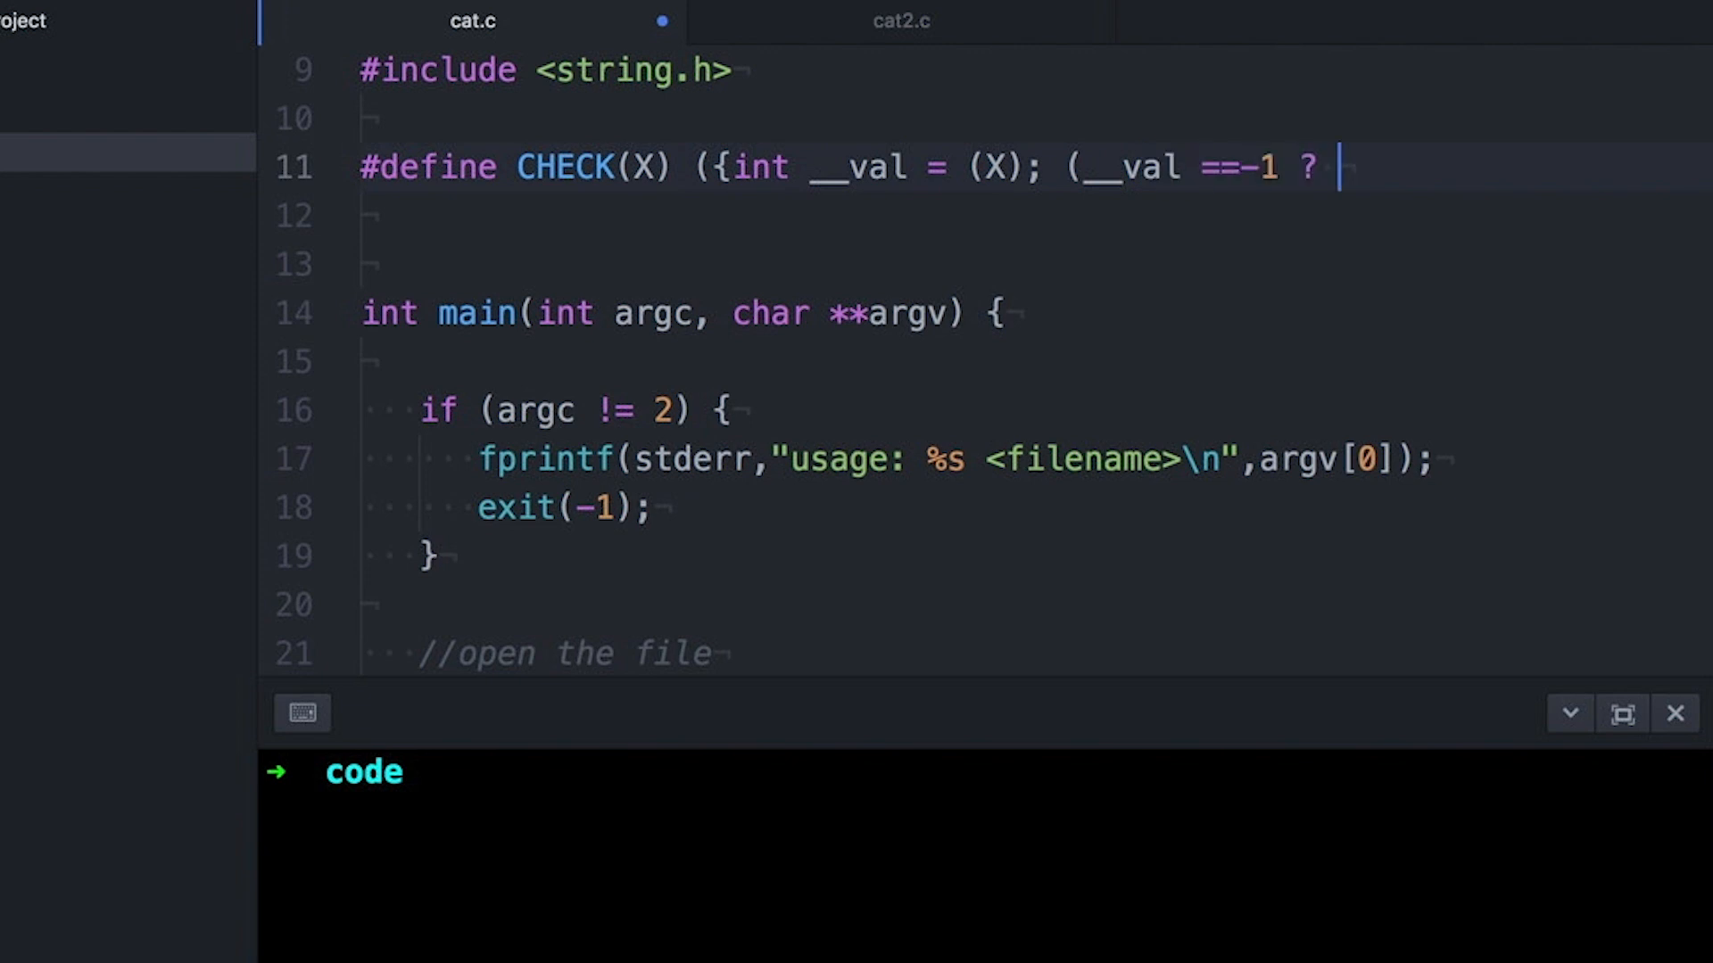
type("\\")
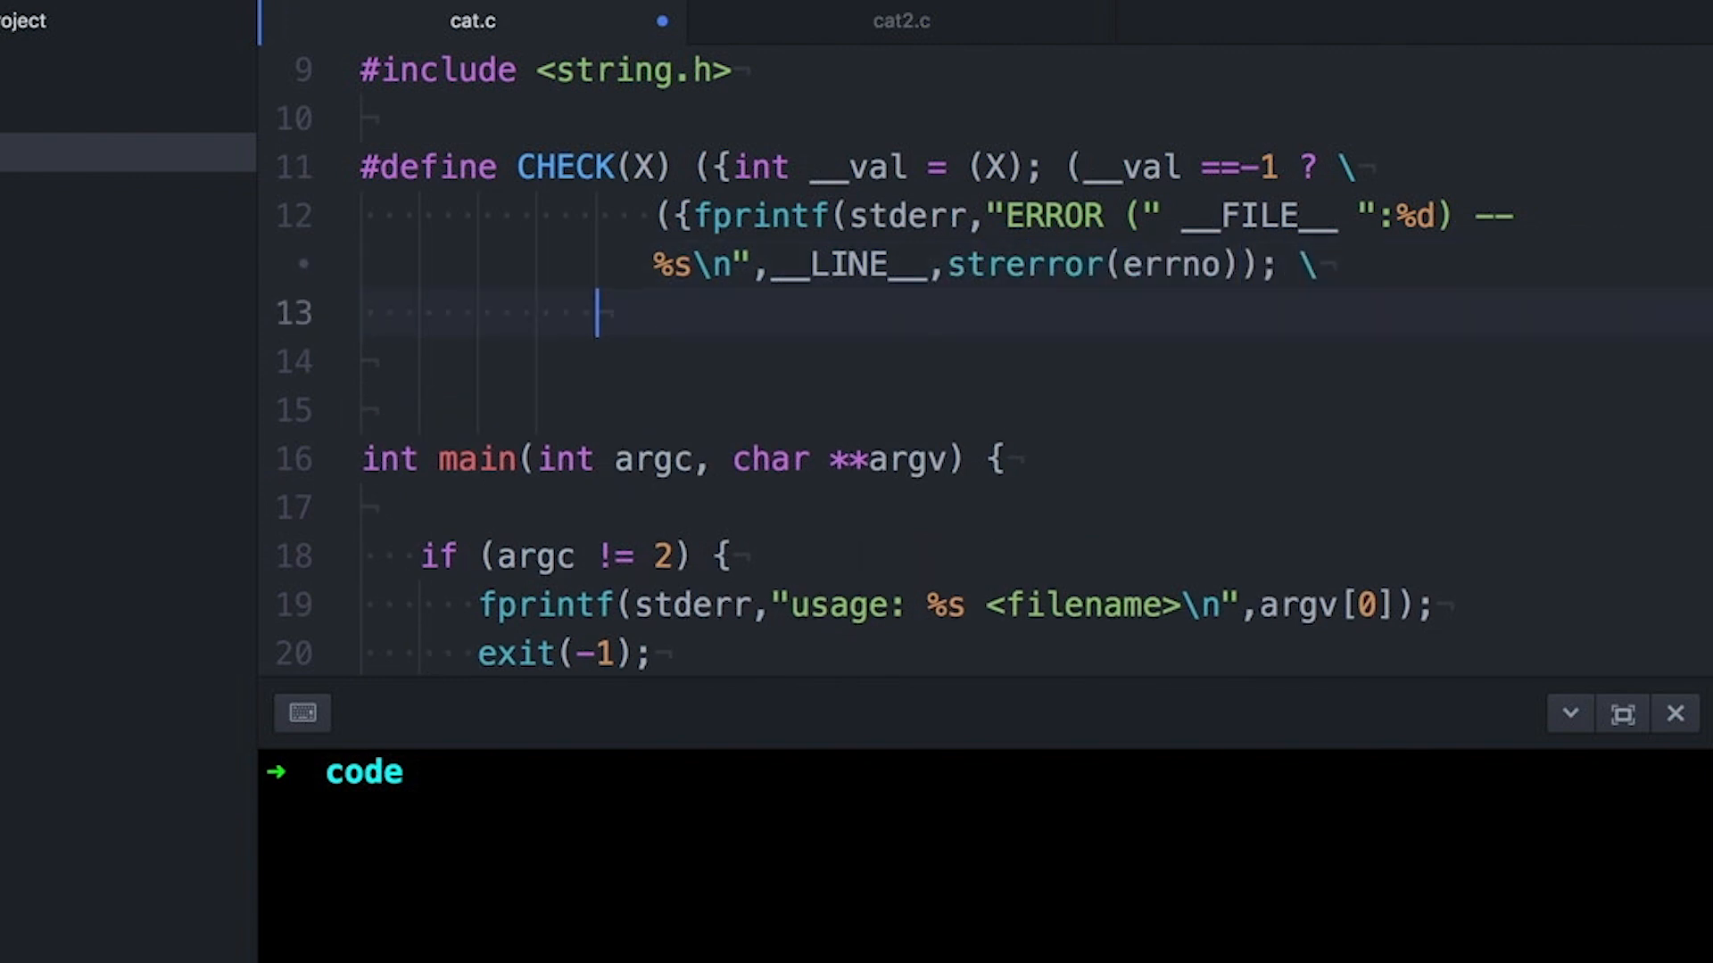
type("exit(-1);-1;}) : __val); })")
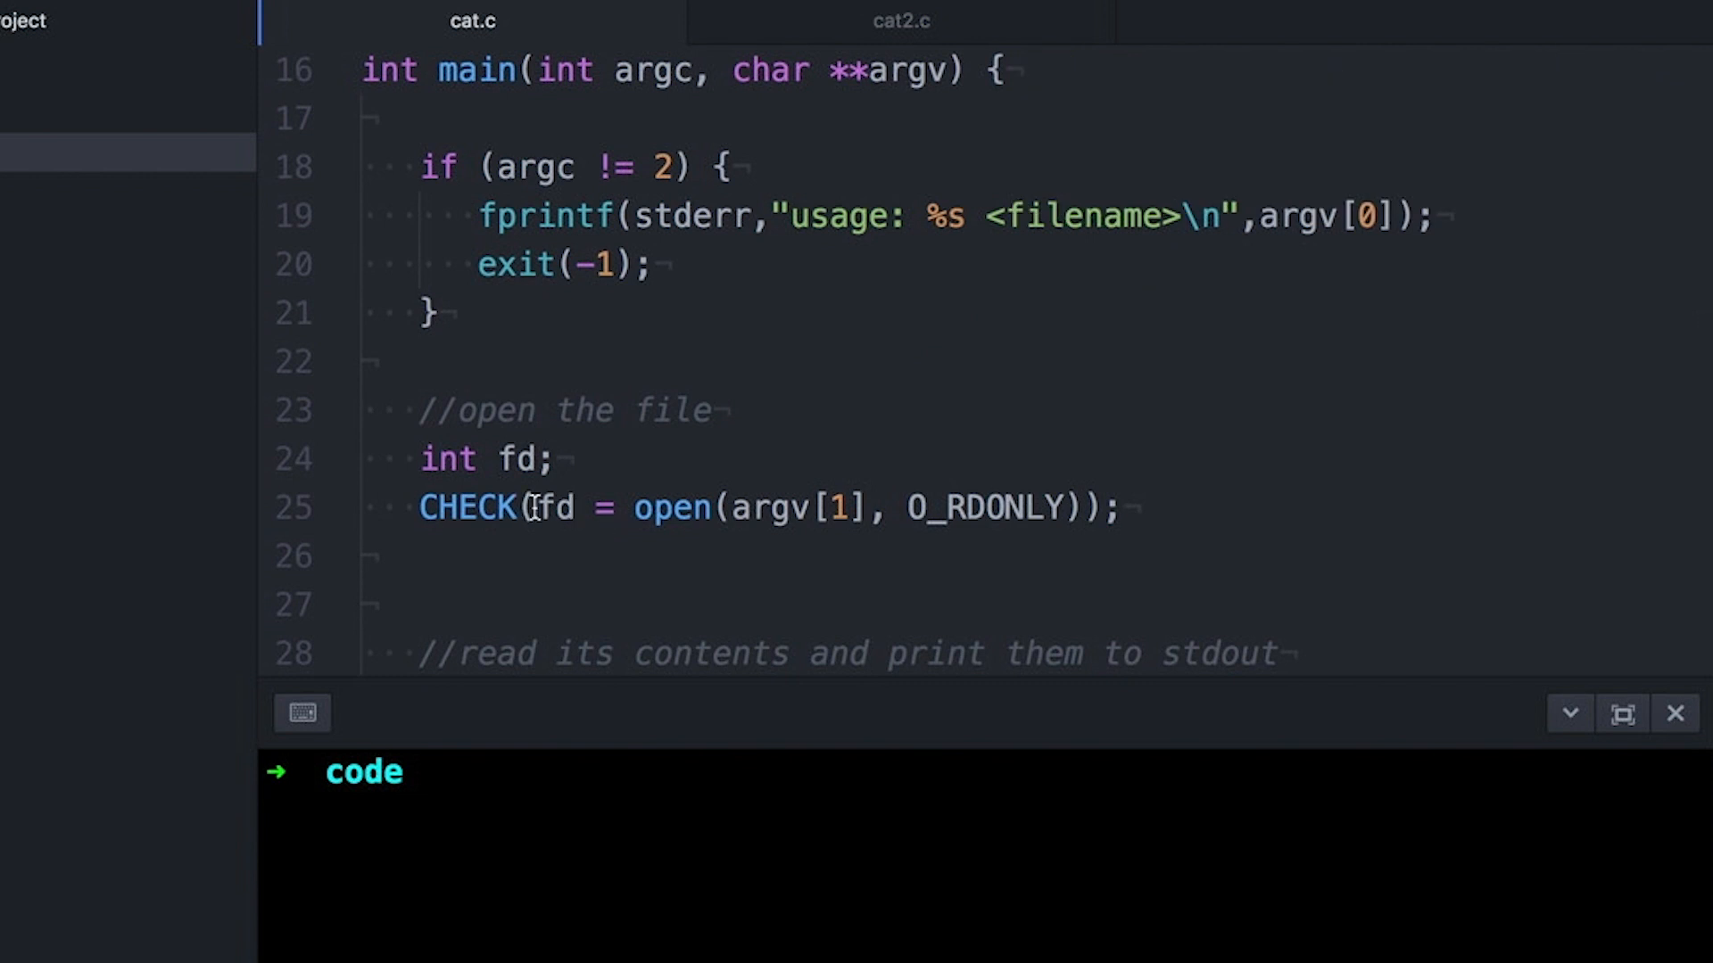
- Wrap open() and read() in CHECK and compile cat.c with clang
scroll("down", 3)
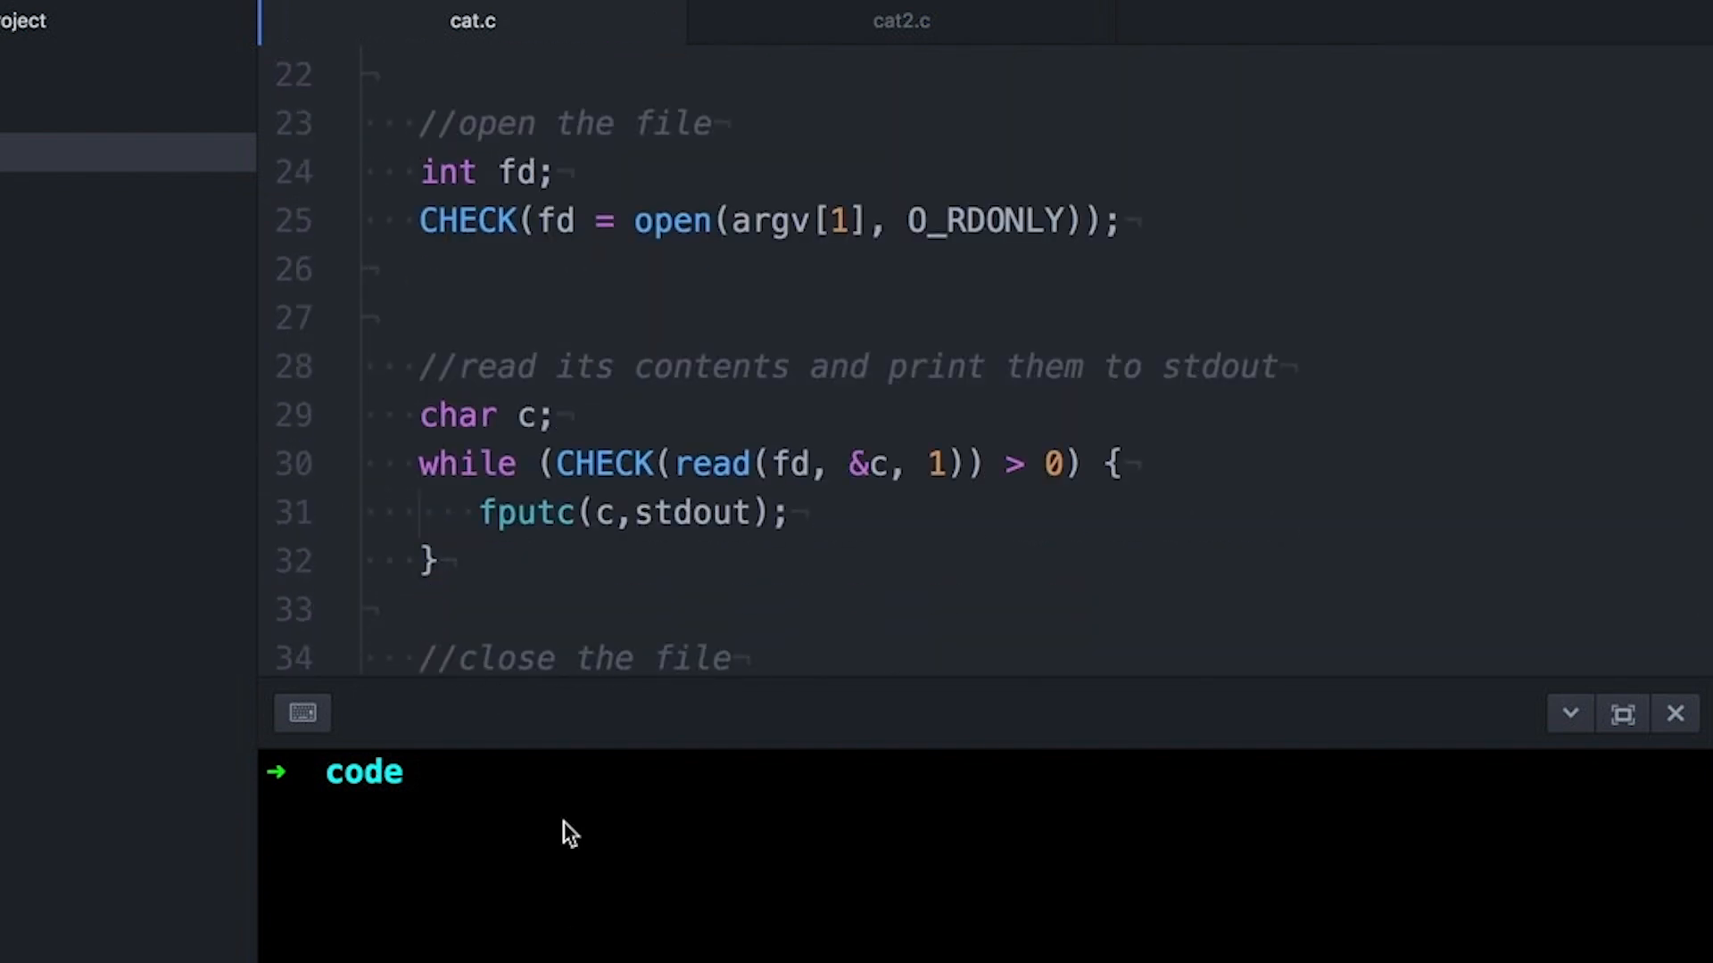
key("Return")
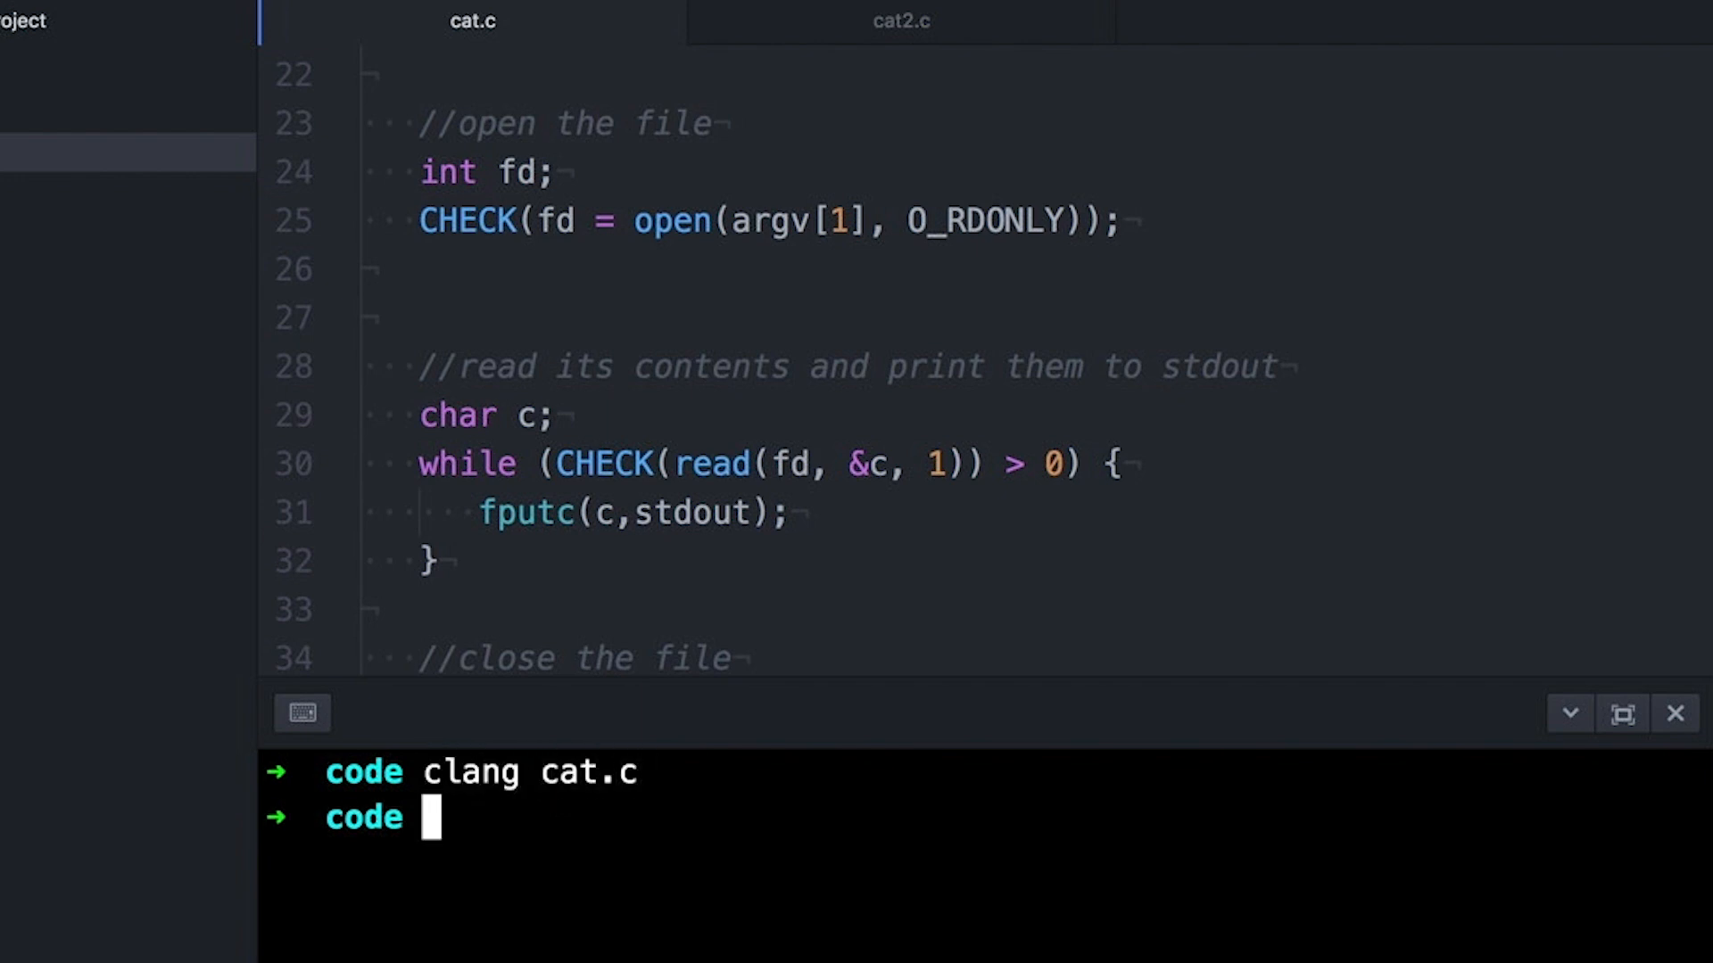